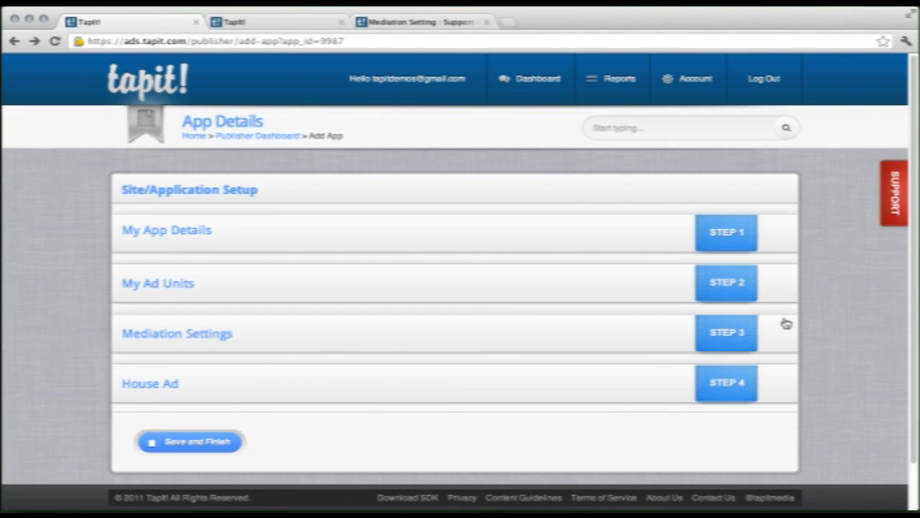
{"action": "mouse_move", "coordinate": [762, 322]}
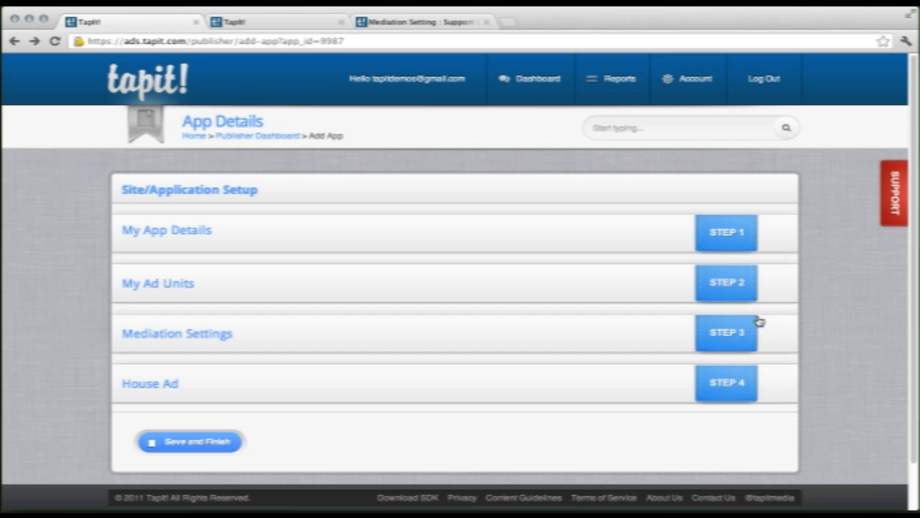
{"action": "mouse_move", "coordinate": [616, 290]}
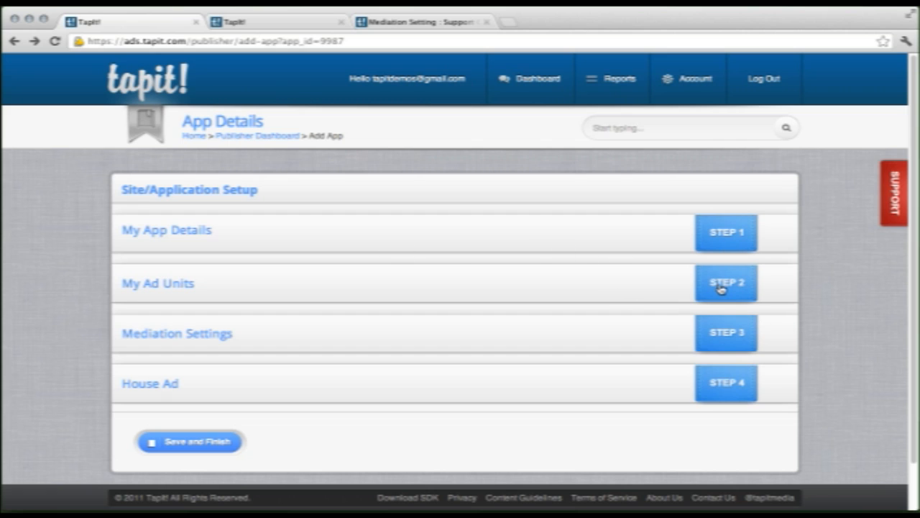
{"action": "mouse_move", "coordinate": [736, 335]}
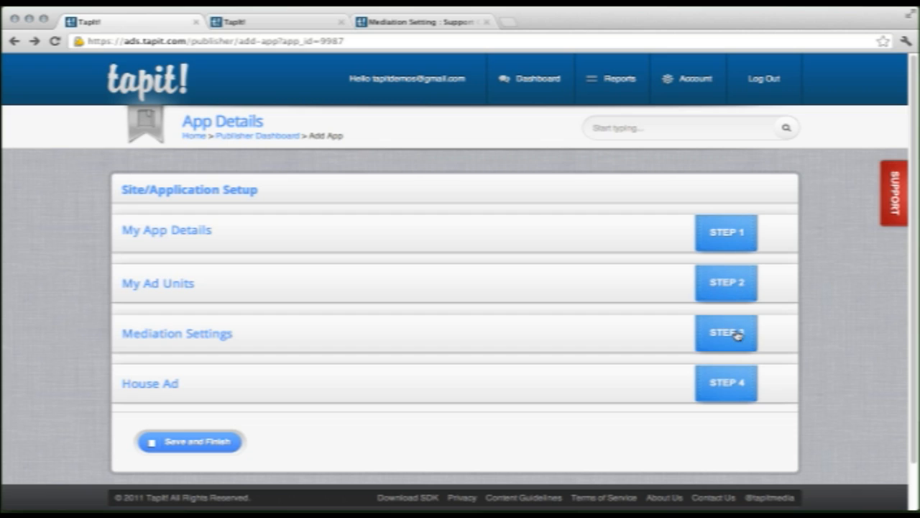
{"action": "mouse_move", "coordinate": [226, 385]}
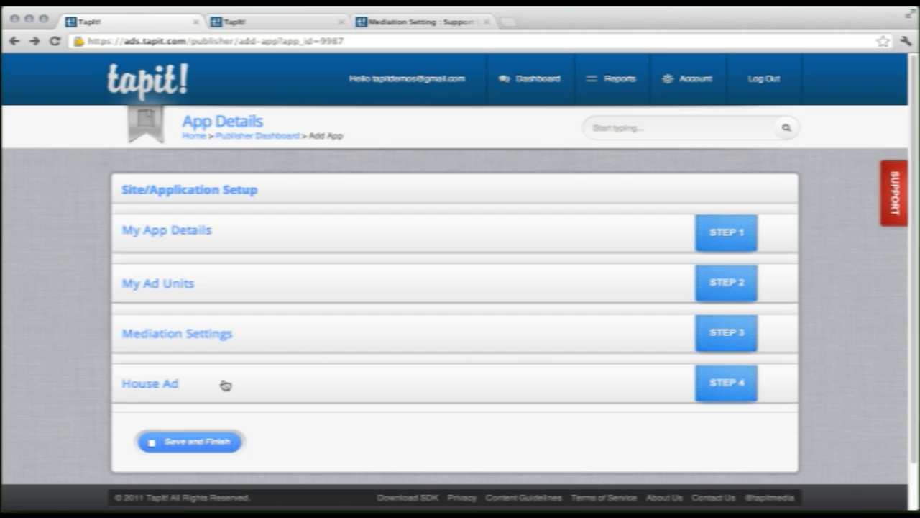
{"action": "mouse_move", "coordinate": [222, 382]}
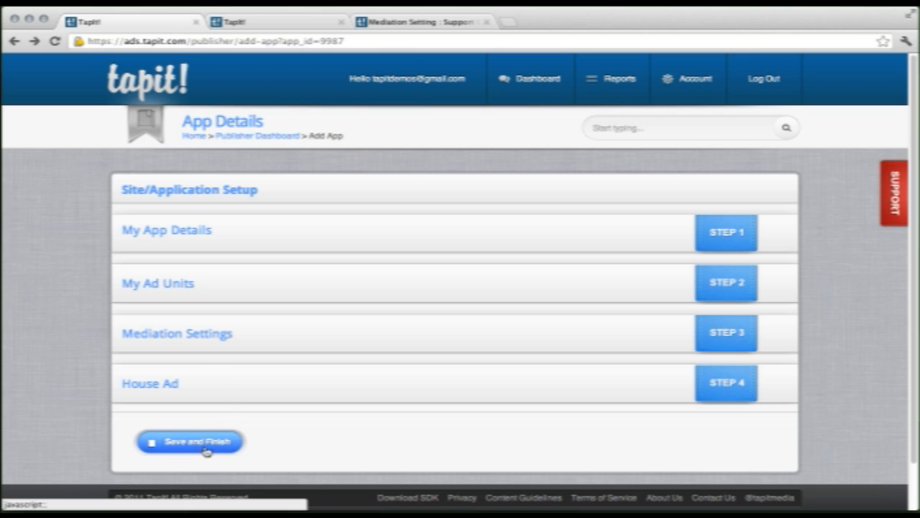
Save the app setup, then reopen Tapit Demo's Mediation Settings for editing from the dashboard
{"action": "left_click", "coordinate": [189, 441]}
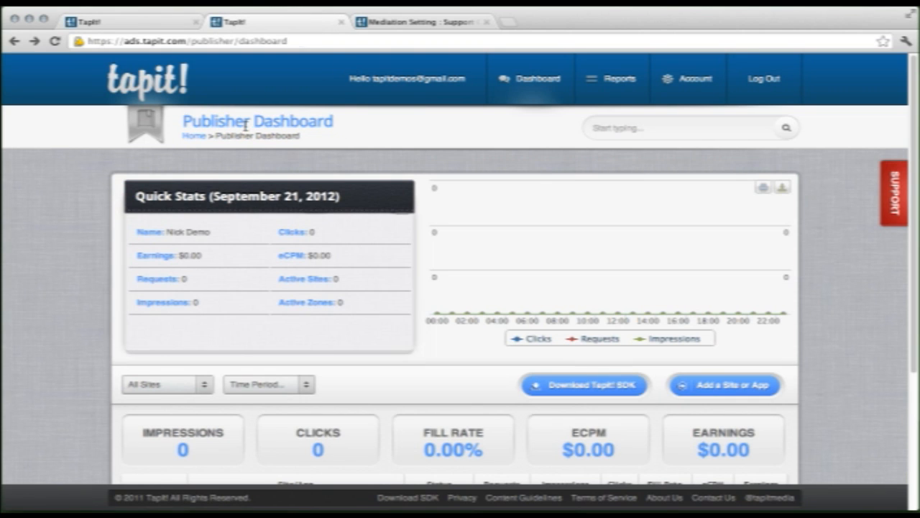
{"action": "scroll", "scroll_direction": "down", "scroll_amount": 3}
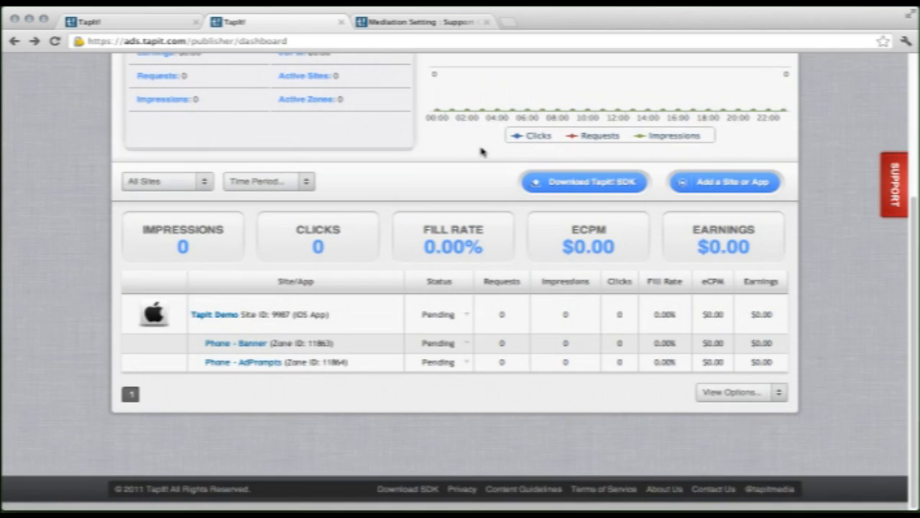
{"action": "left_click", "coordinate": [212, 322]}
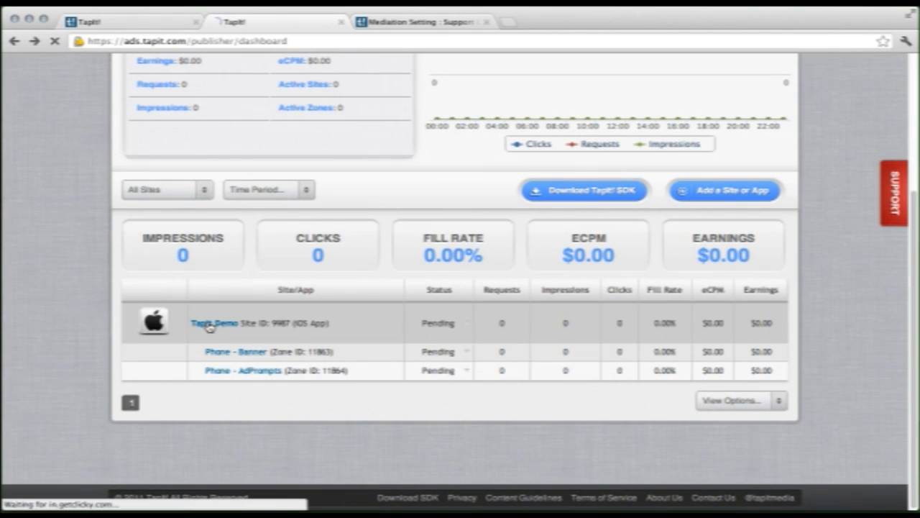
{"action": "left_click", "coordinate": [210, 324]}
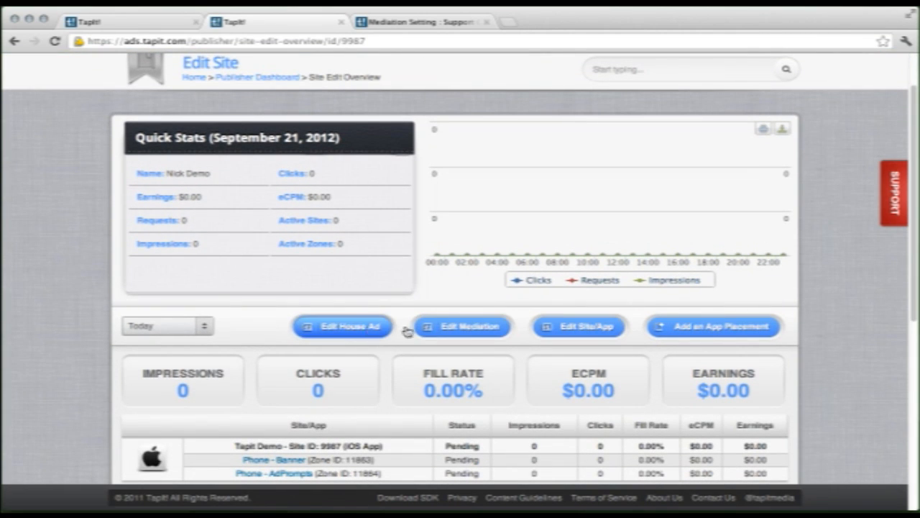
{"action": "left_click", "coordinate": [463, 326]}
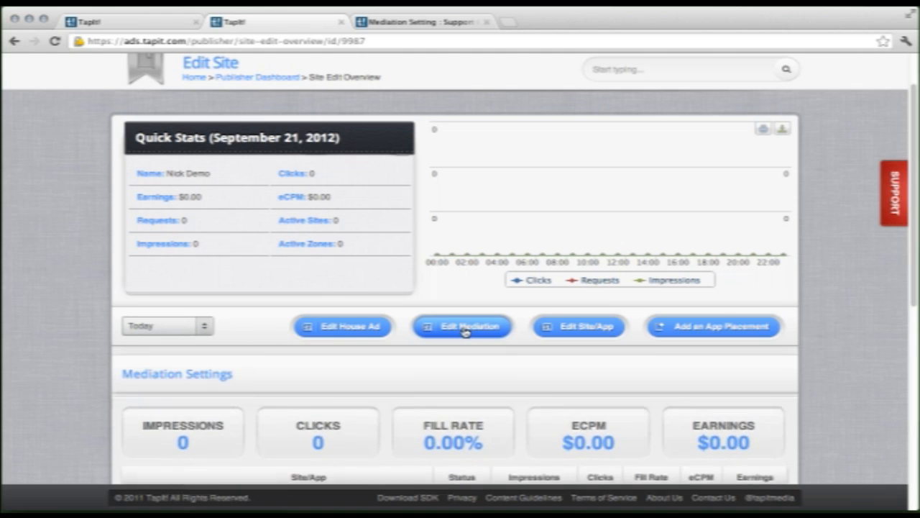
{"action": "left_click", "coordinate": [462, 325]}
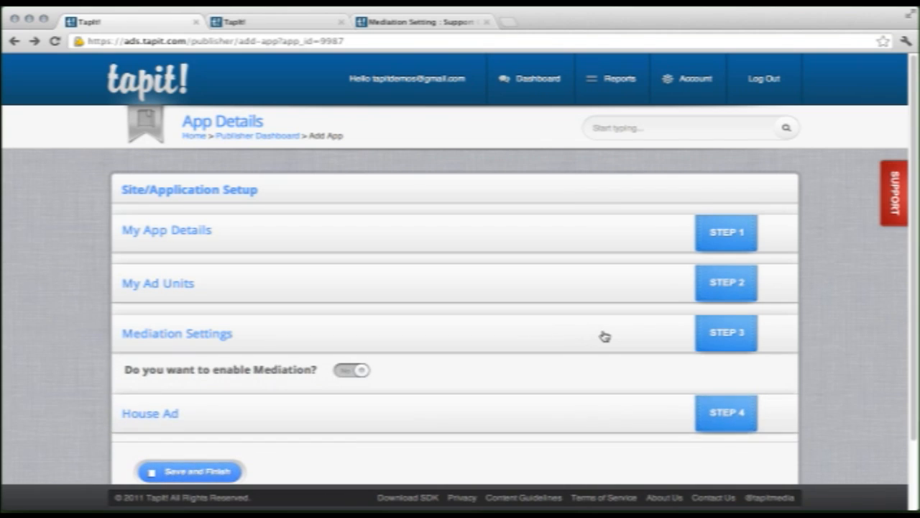
Set 'Do you want to enable Mediation?' to Yes, revealing TapIt, InMobi, MdotM, Jumptap and Adfonic
{"action": "scroll", "scroll_direction": "down", "scroll_amount": 3}
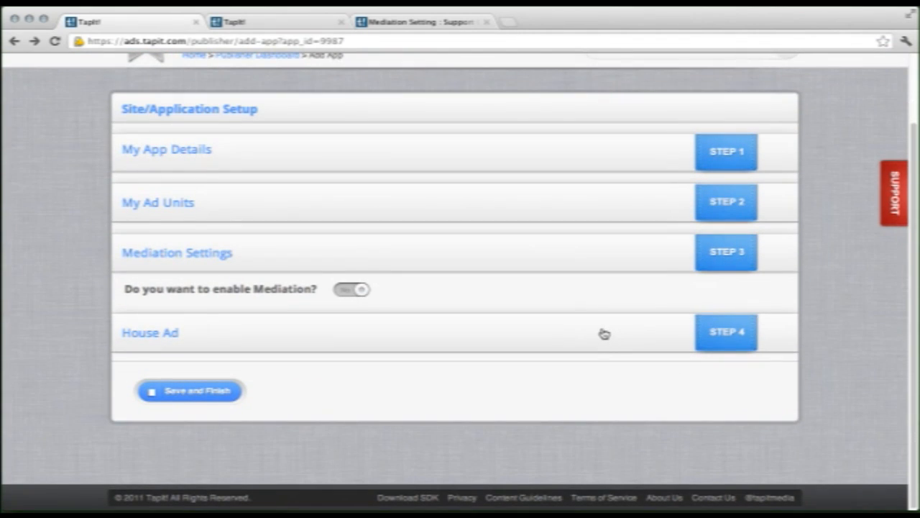
{"action": "mouse_move", "coordinate": [606, 333]}
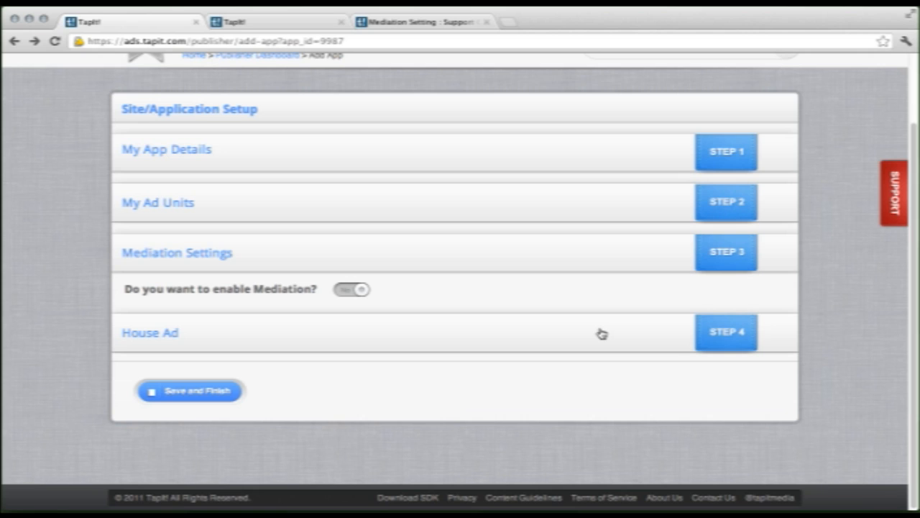
{"action": "mouse_move", "coordinate": [541, 331]}
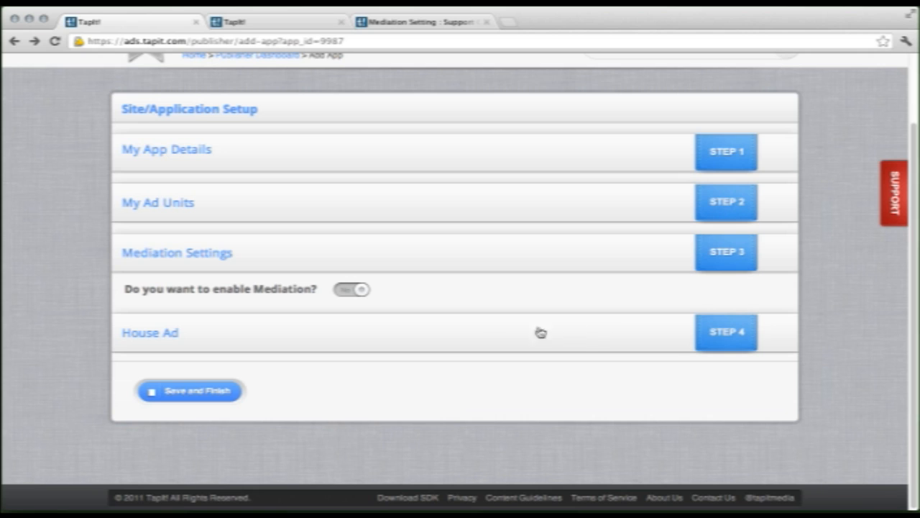
{"action": "left_click", "coordinate": [351, 290]}
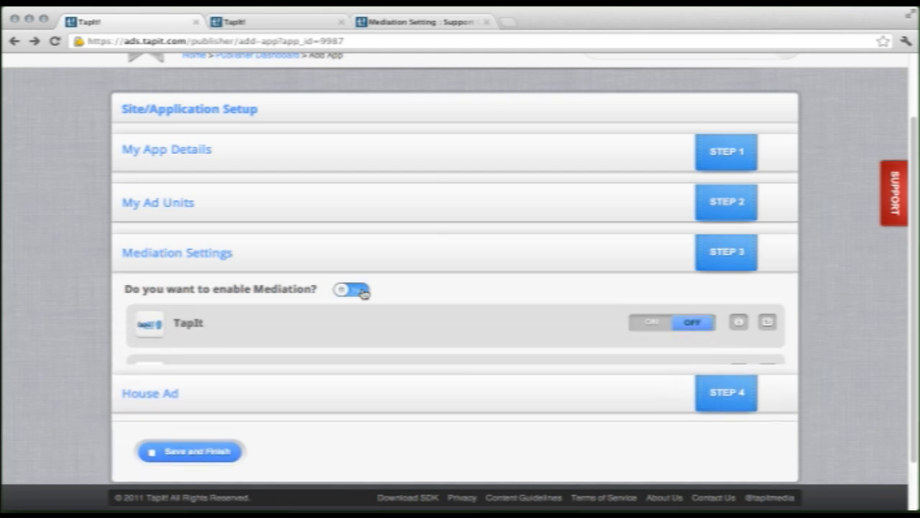
{"action": "left_click", "coordinate": [352, 290]}
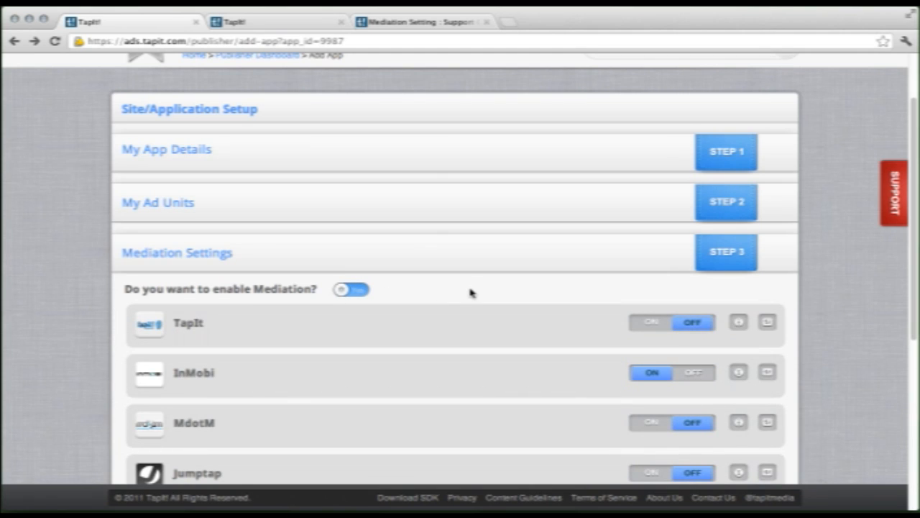
{"action": "scroll", "scroll_direction": "down", "scroll_amount": 3}
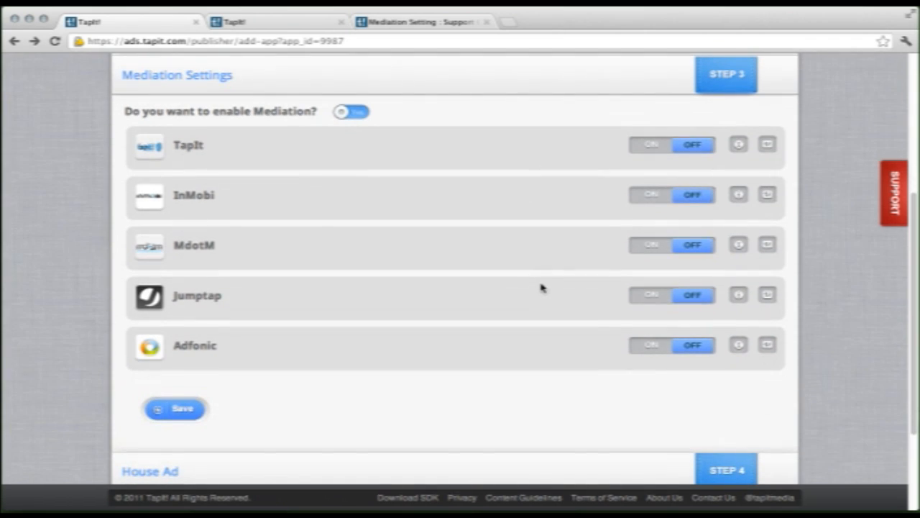
{"action": "mouse_move", "coordinate": [171, 161]}
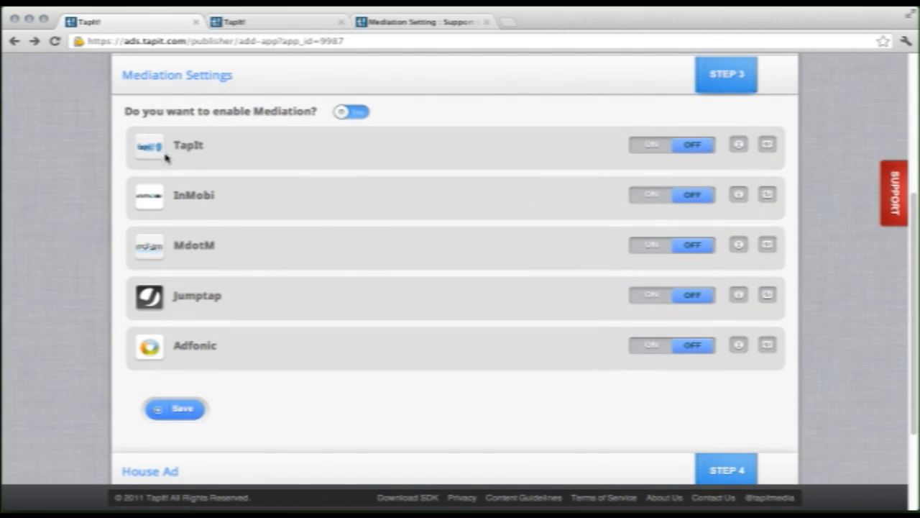
Switch the TapIt network on with an 80% network allocation
{"action": "left_click", "coordinate": [652, 144]}
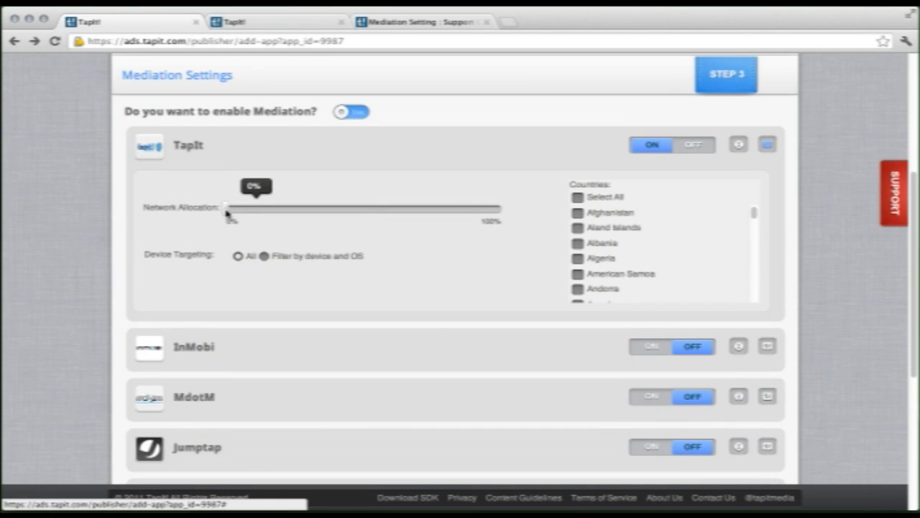
{"action": "left_click_drag", "start_coordinate": [229, 210], "coordinate": [415, 211]}
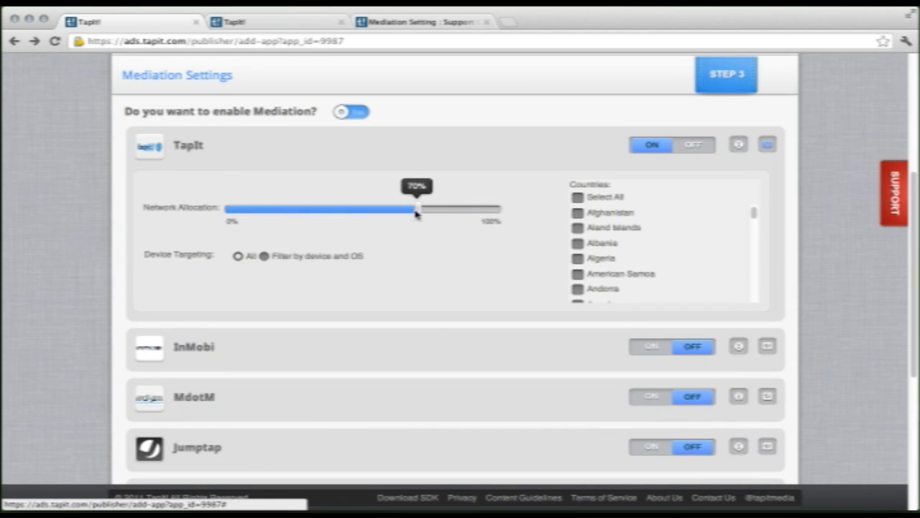
{"action": "left_click_drag", "start_coordinate": [415, 210], "coordinate": [444, 210]}
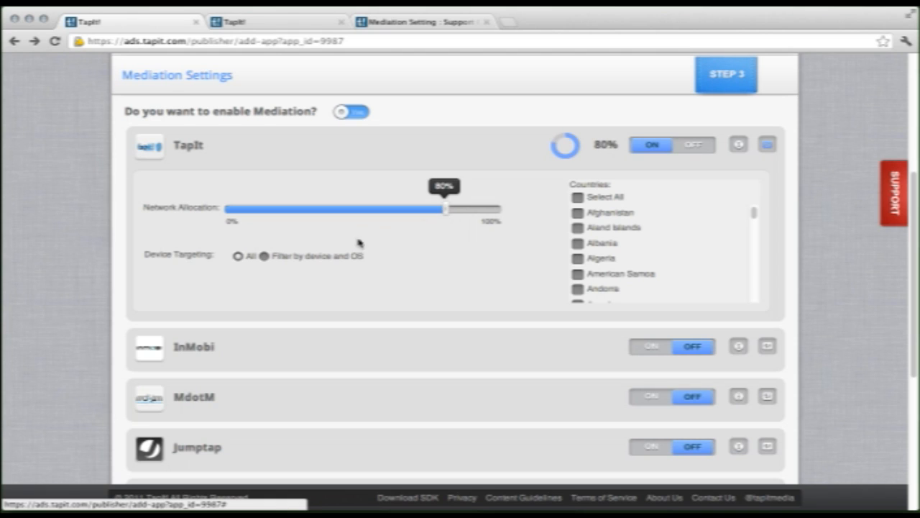
{"action": "mouse_move", "coordinate": [419, 266]}
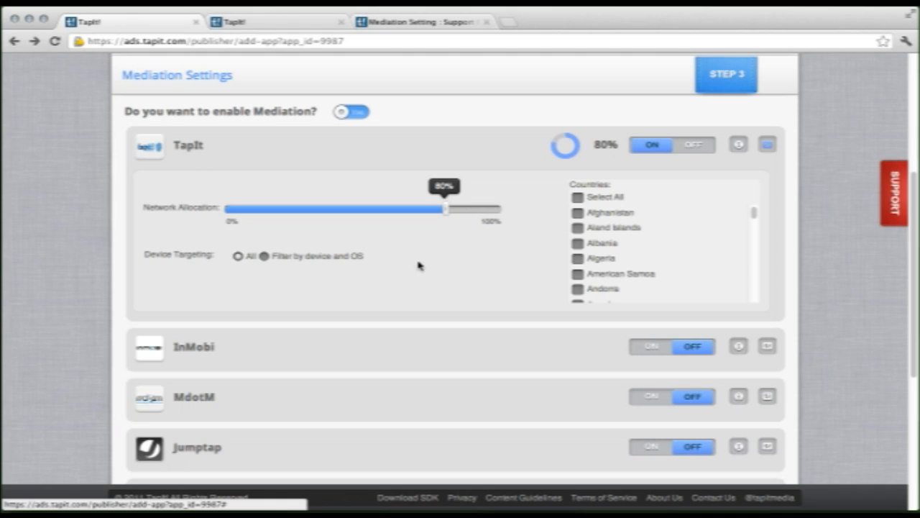
{"action": "mouse_move", "coordinate": [588, 211]}
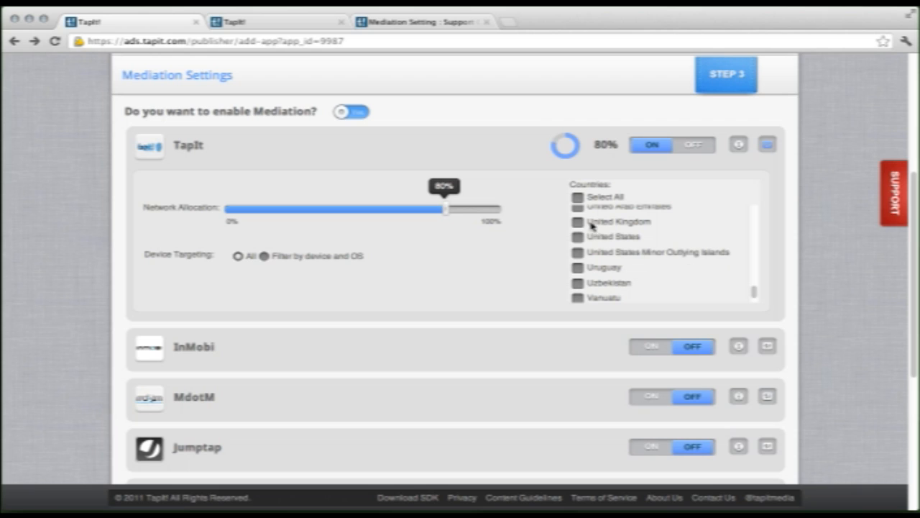
Keep TapIt targeting all countries and all devices, then collapse its detailed settings
{"action": "left_click", "coordinate": [577, 221]}
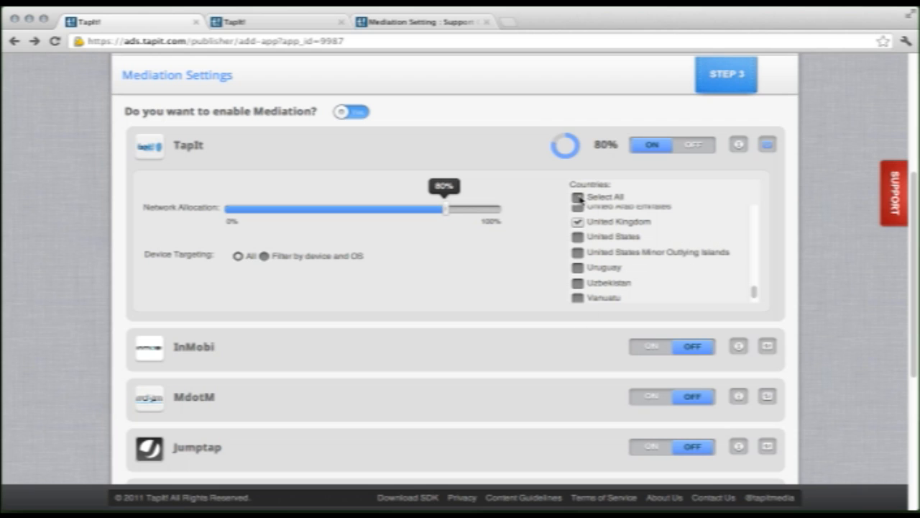
{"action": "left_click", "coordinate": [576, 195]}
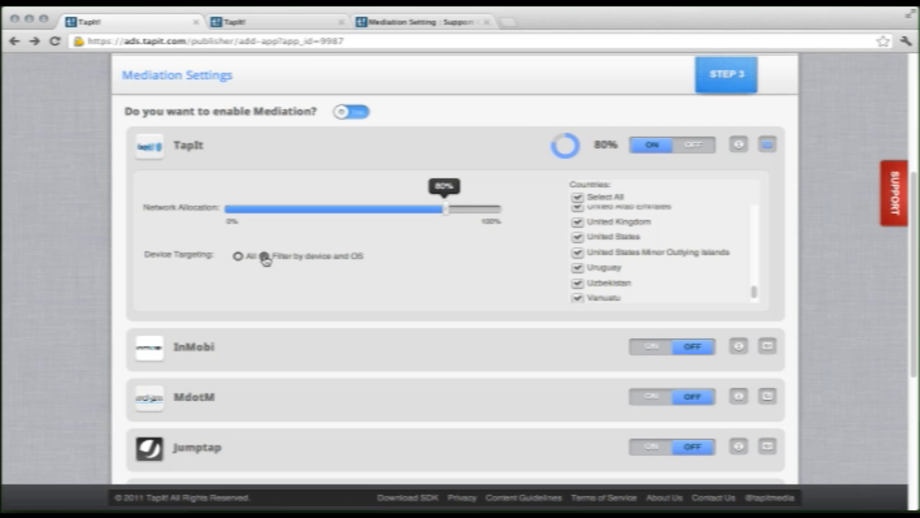
{"action": "left_click", "coordinate": [267, 256]}
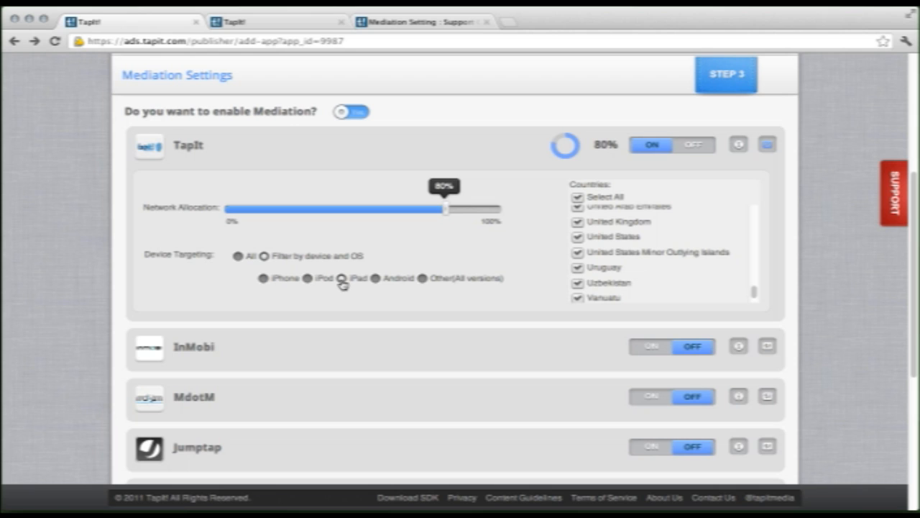
{"action": "mouse_move", "coordinate": [265, 282]}
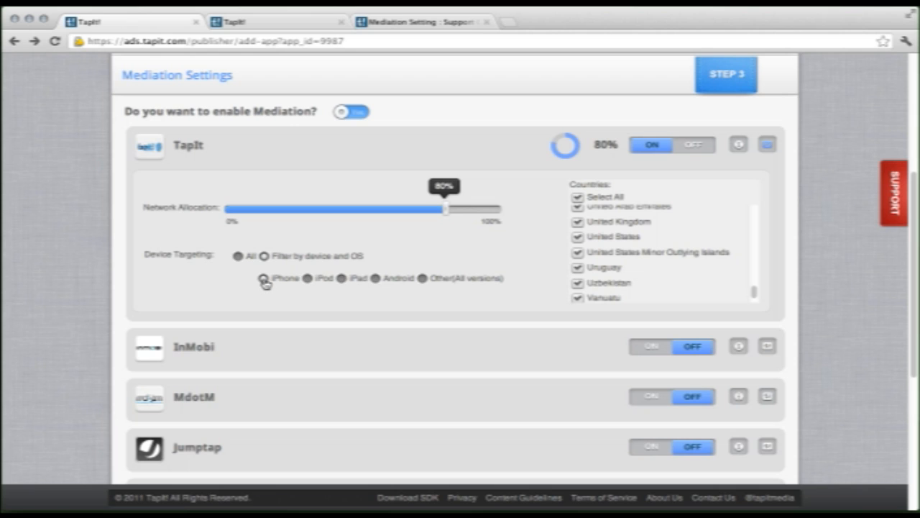
{"action": "left_click", "coordinate": [239, 256]}
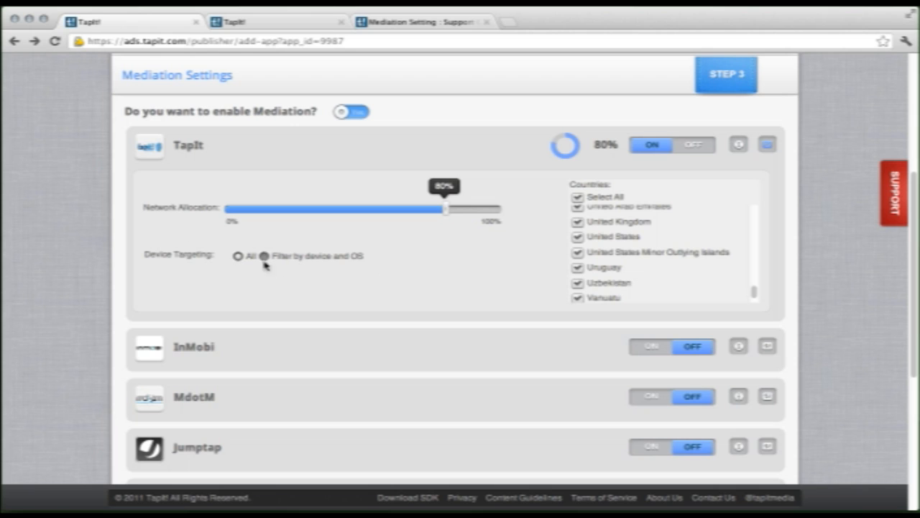
{"action": "mouse_move", "coordinate": [531, 260]}
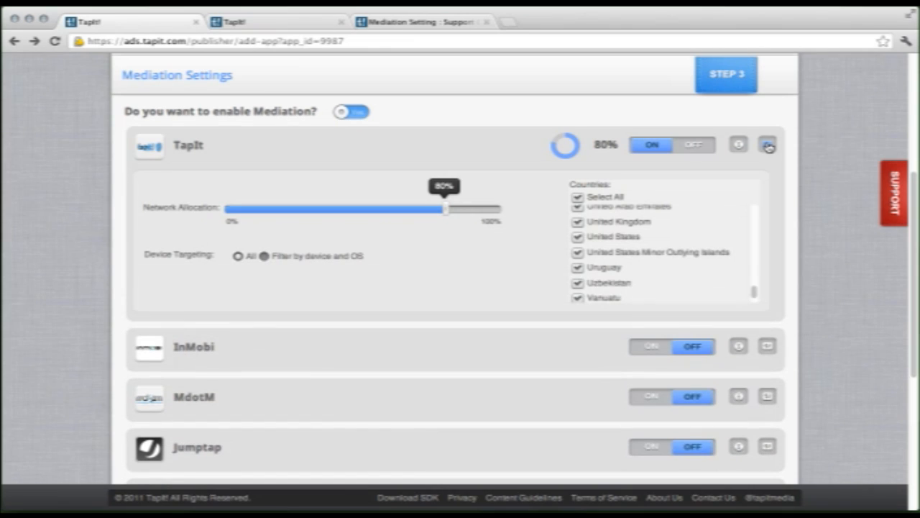
{"action": "left_click", "coordinate": [766, 147]}
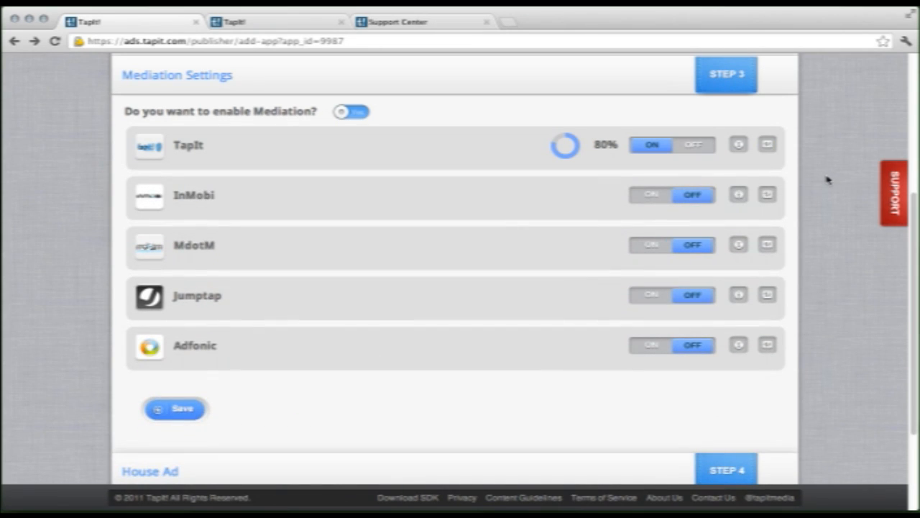
{"action": "mouse_move", "coordinate": [788, 185]}
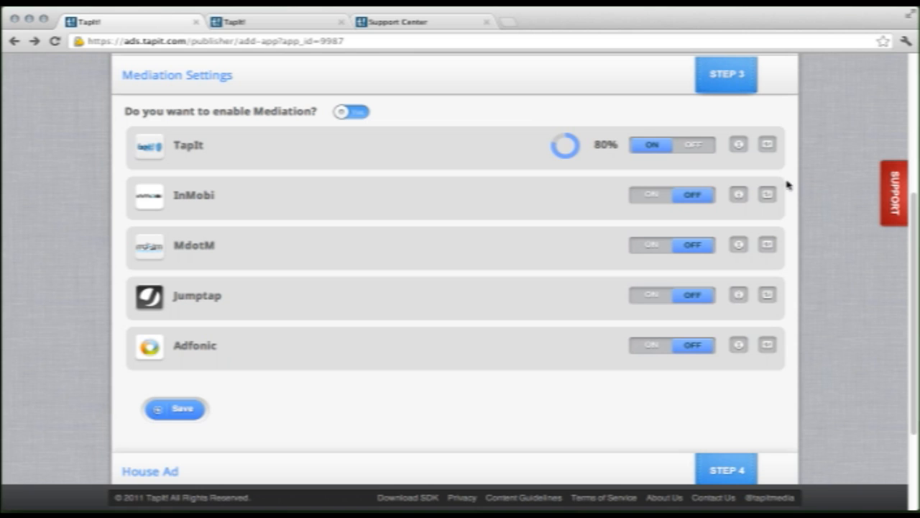
Switch InMobi on to show its allocation, Site Id and MK-Version fields; open Support Center
{"action": "left_click", "coordinate": [651, 196]}
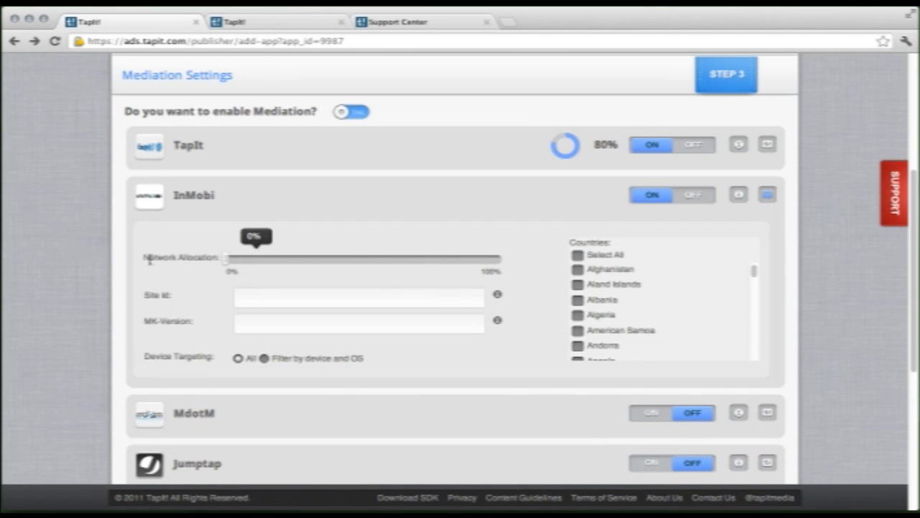
{"action": "mouse_move", "coordinate": [599, 283]}
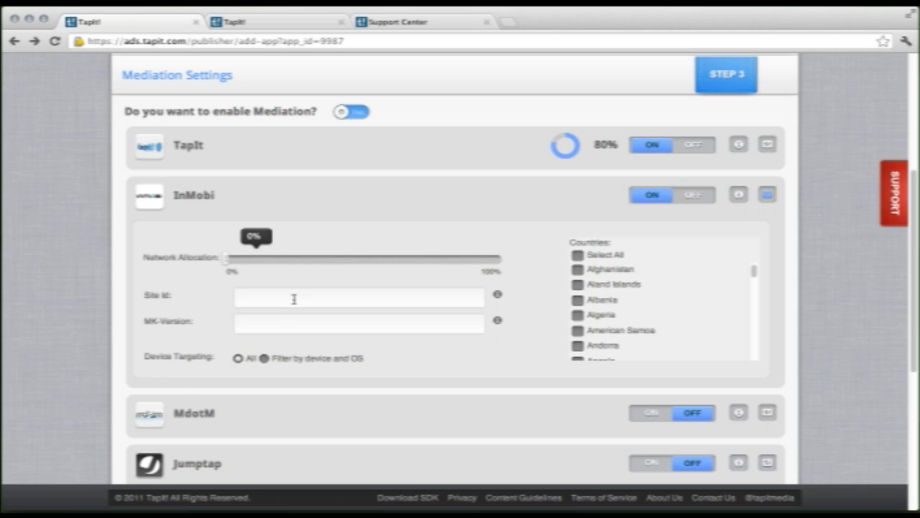
{"action": "mouse_move", "coordinate": [292, 298]}
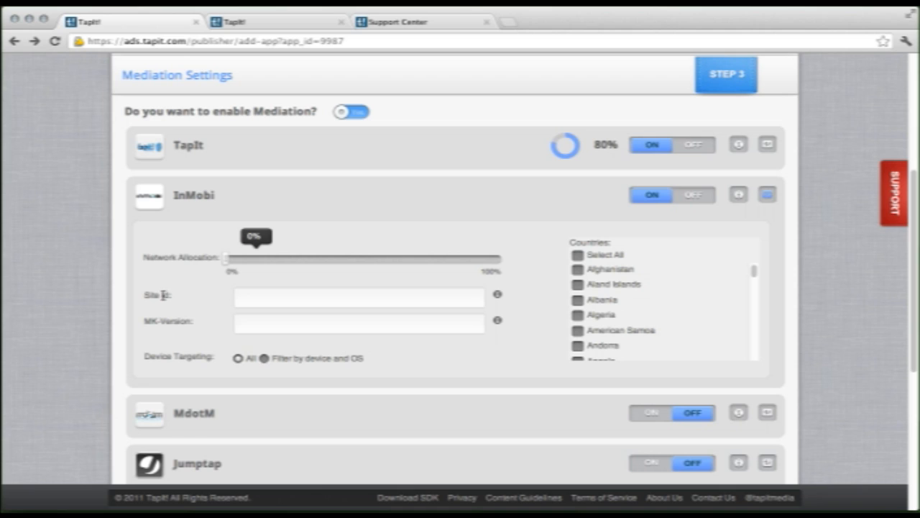
{"action": "mouse_move", "coordinate": [181, 333]}
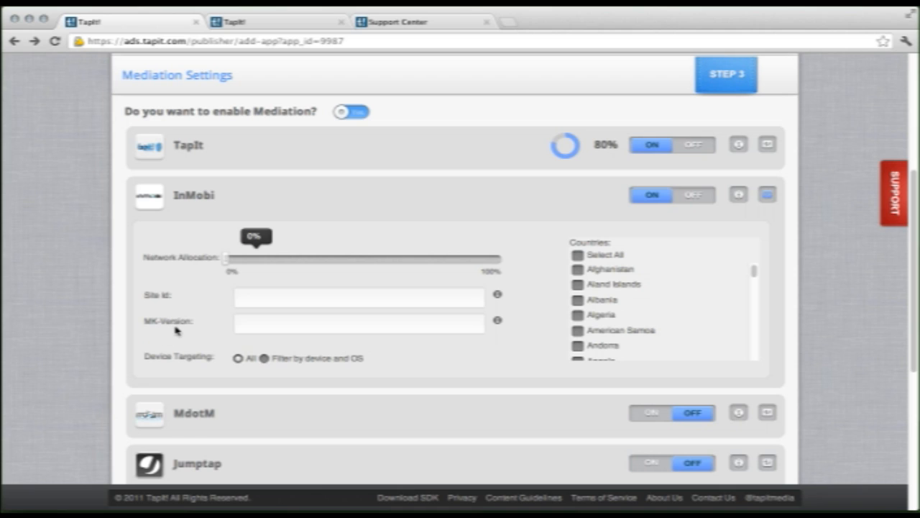
{"action": "left_click", "coordinate": [399, 22]}
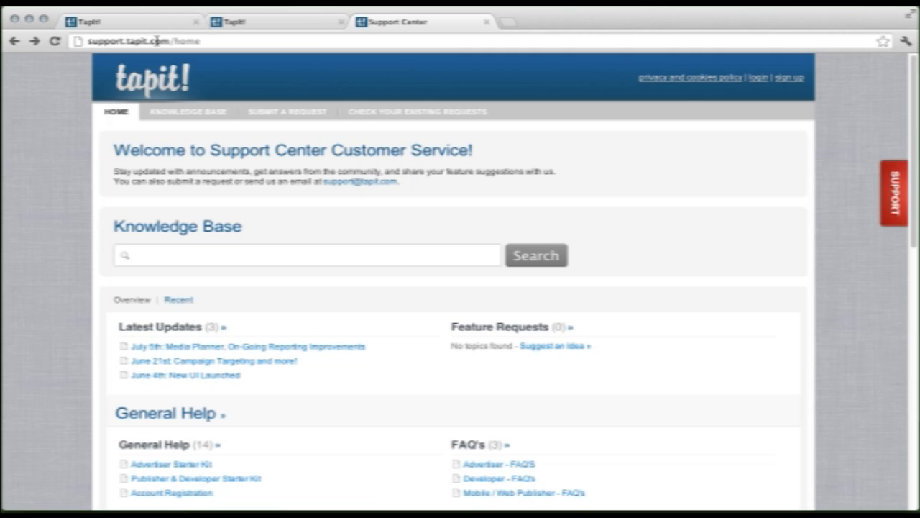
Open the Mediation Setting help article and scroll to InMobi's Site ID and MK version steps
{"action": "scroll", "scroll_direction": "down", "scroll_amount": 3}
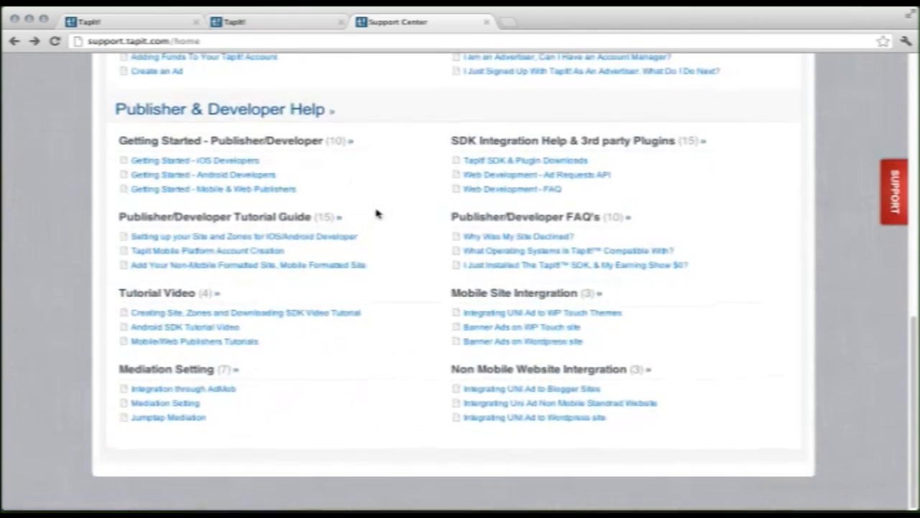
{"action": "mouse_move", "coordinate": [163, 403]}
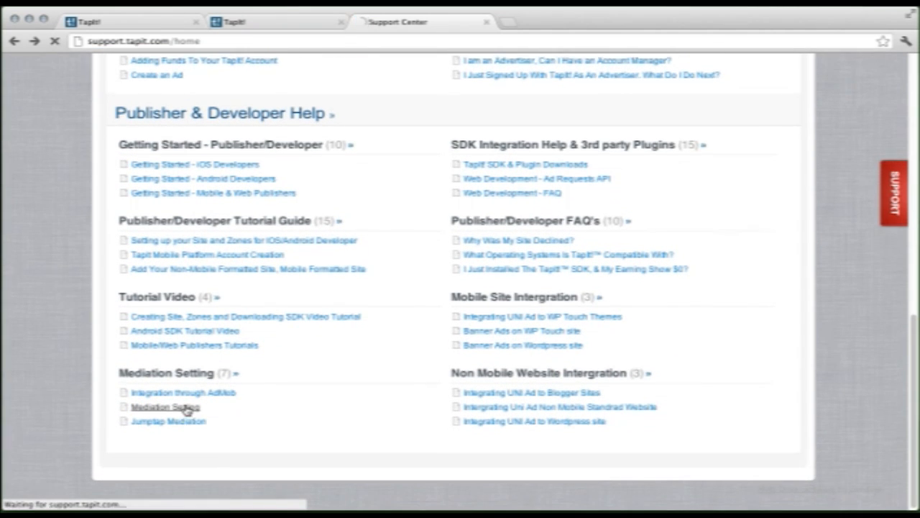
{"action": "left_click", "coordinate": [165, 406]}
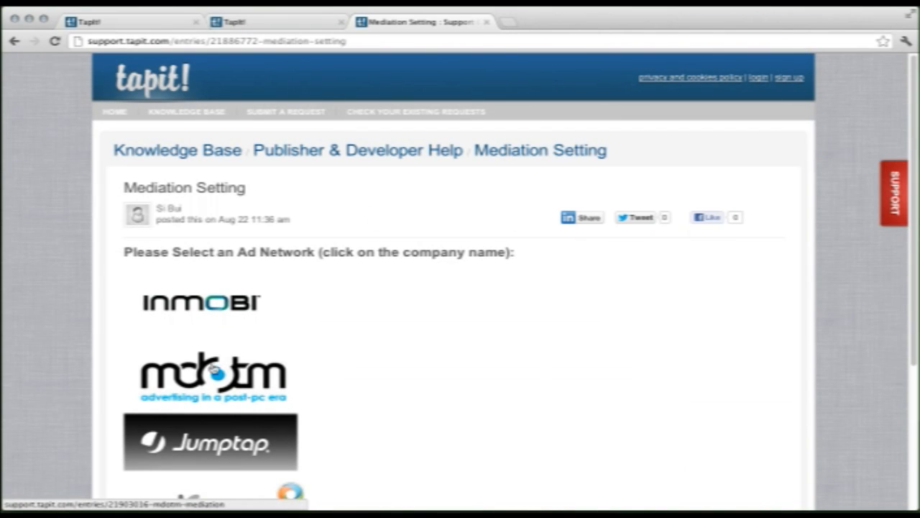
{"action": "scroll", "scroll_direction": "down", "scroll_amount": 3}
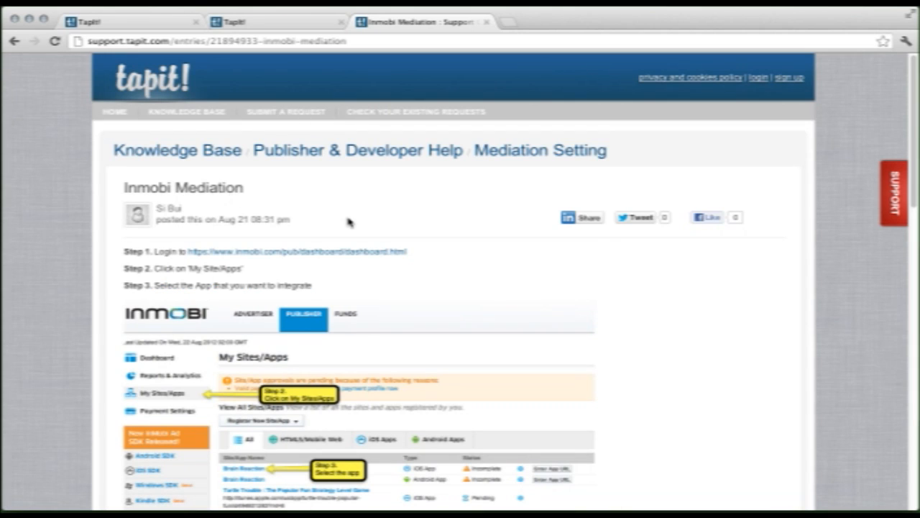
{"action": "scroll", "scroll_direction": "down", "scroll_amount": 3}
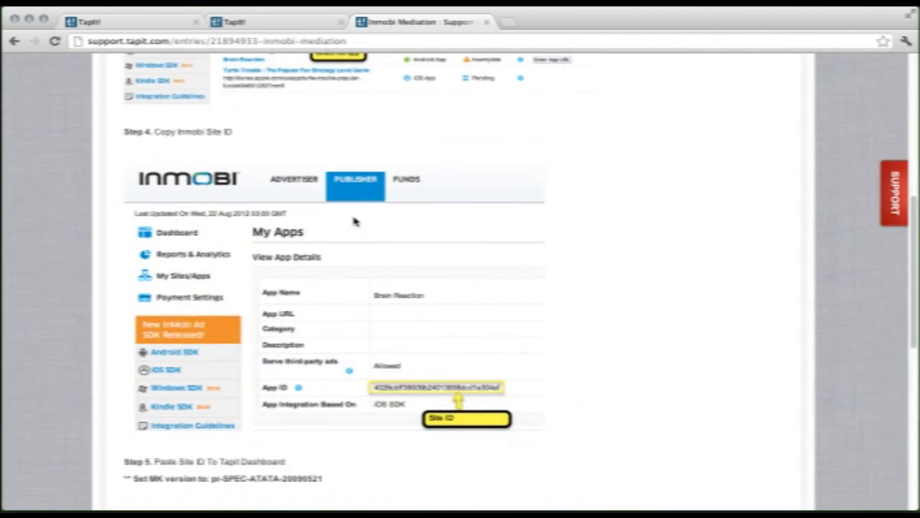
{"action": "scroll", "scroll_direction": "down", "scroll_amount": 3}
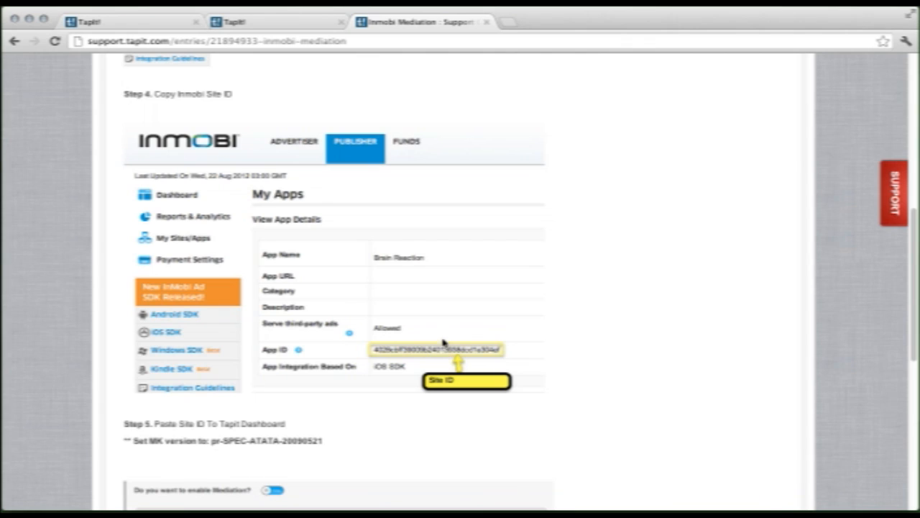
{"action": "scroll", "scroll_direction": "down", "scroll_amount": 3}
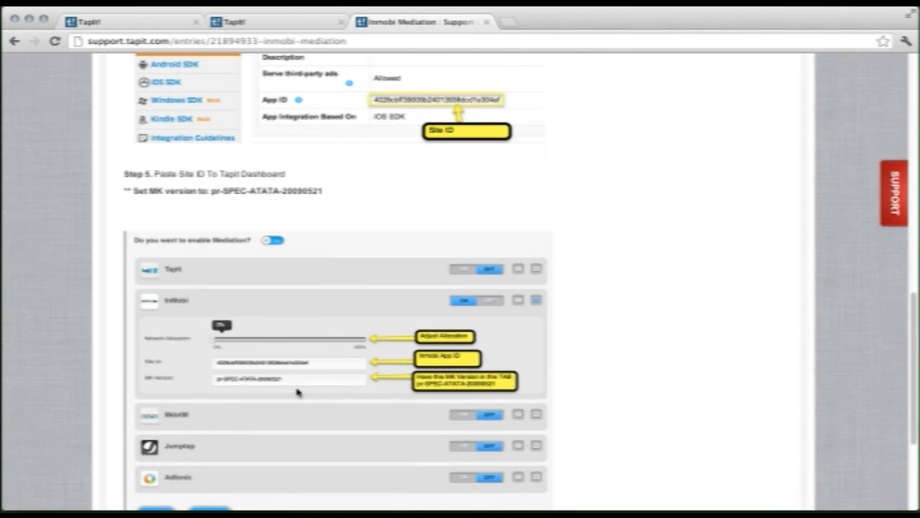
{"action": "mouse_move", "coordinate": [292, 412]}
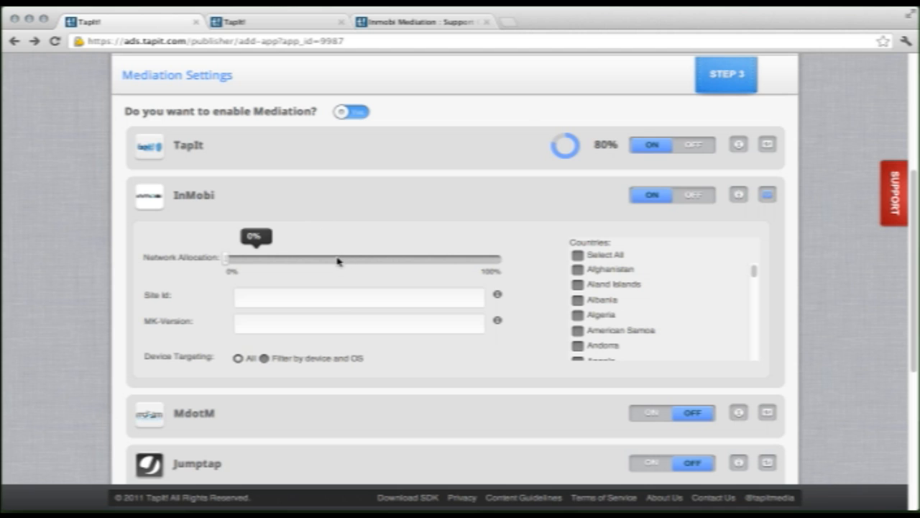
Drag InMobi's network allocation slider up to 20%
{"action": "scroll", "scroll_direction": "down", "scroll_amount": 3}
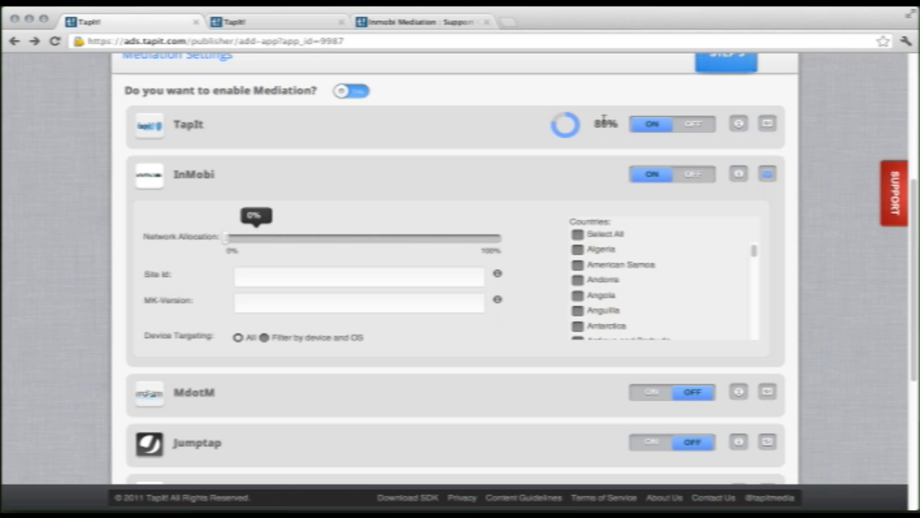
{"action": "left_click_drag", "start_coordinate": [227, 238], "coordinate": [249, 238]}
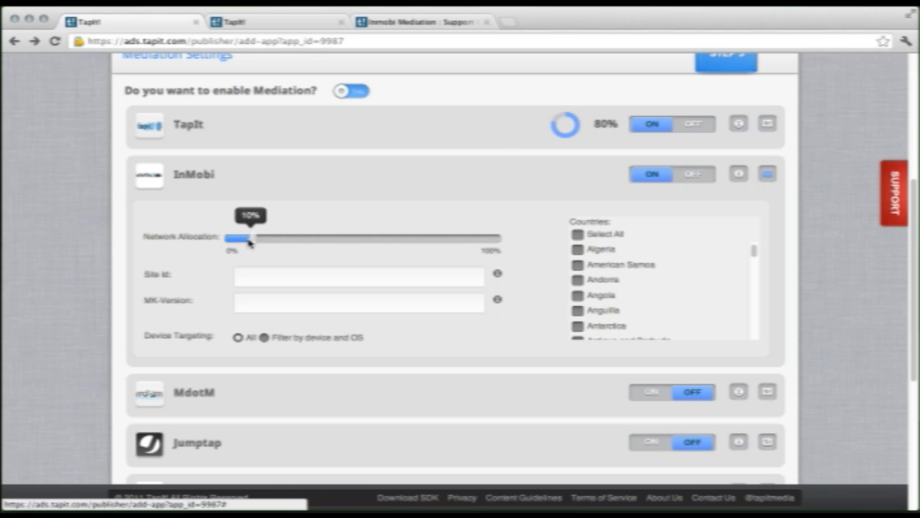
{"action": "left_click_drag", "start_coordinate": [250, 238], "coordinate": [281, 238]}
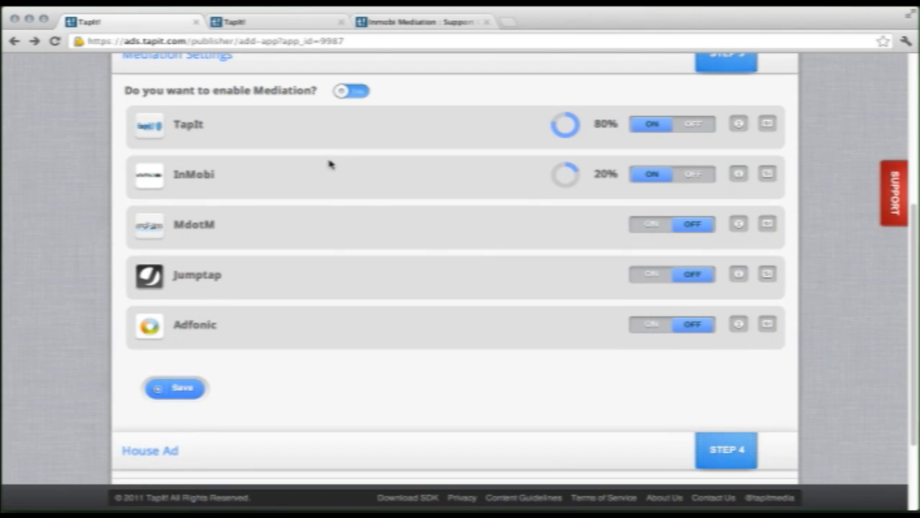
{"action": "mouse_move", "coordinate": [394, 326]}
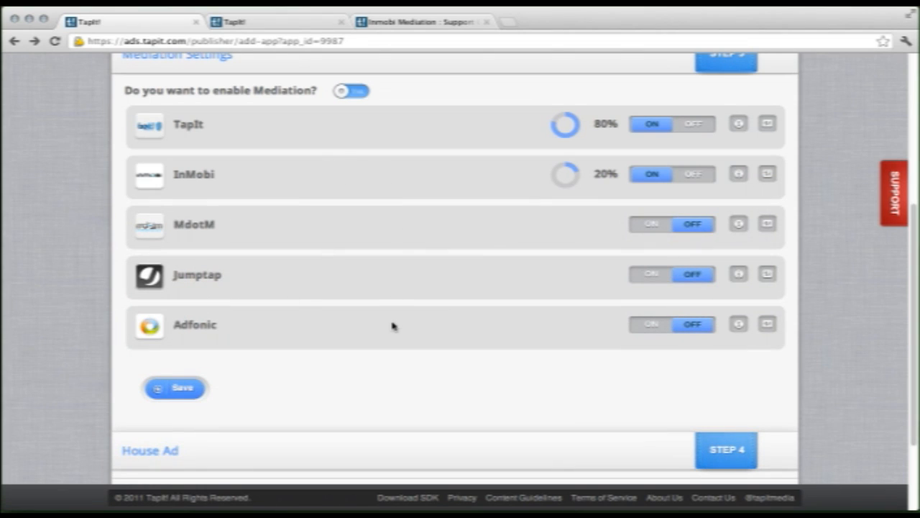
{"action": "mouse_move", "coordinate": [346, 349]}
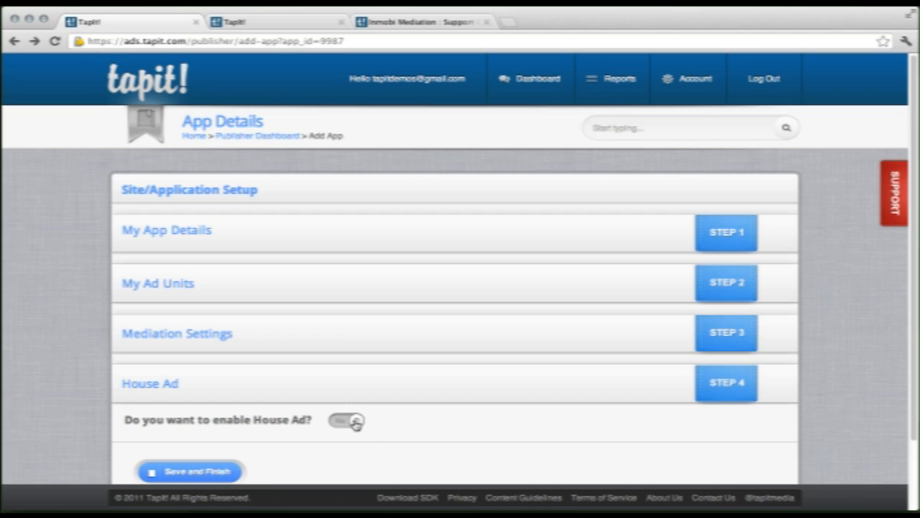
Enable the house ad and set Rotate URL to Yes, showing Rotate URL #2–#5 fields
{"action": "left_click", "coordinate": [351, 421]}
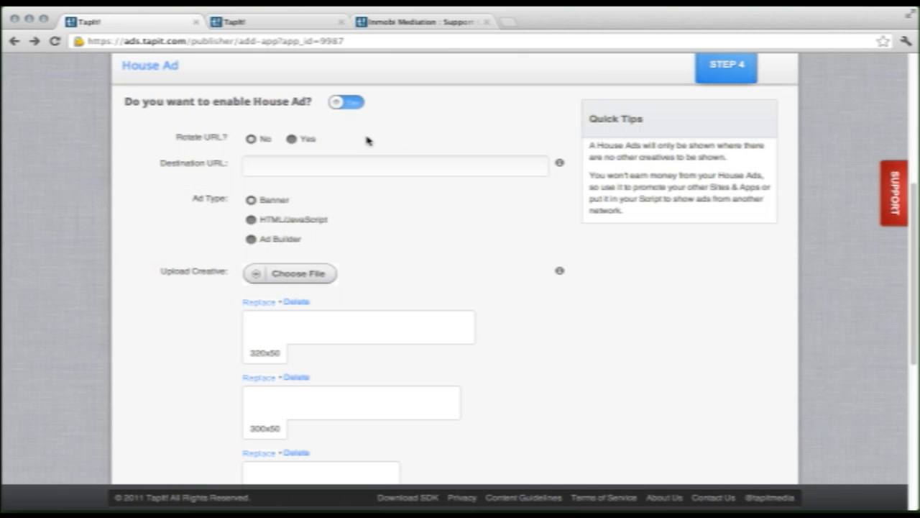
{"action": "mouse_move", "coordinate": [370, 140]}
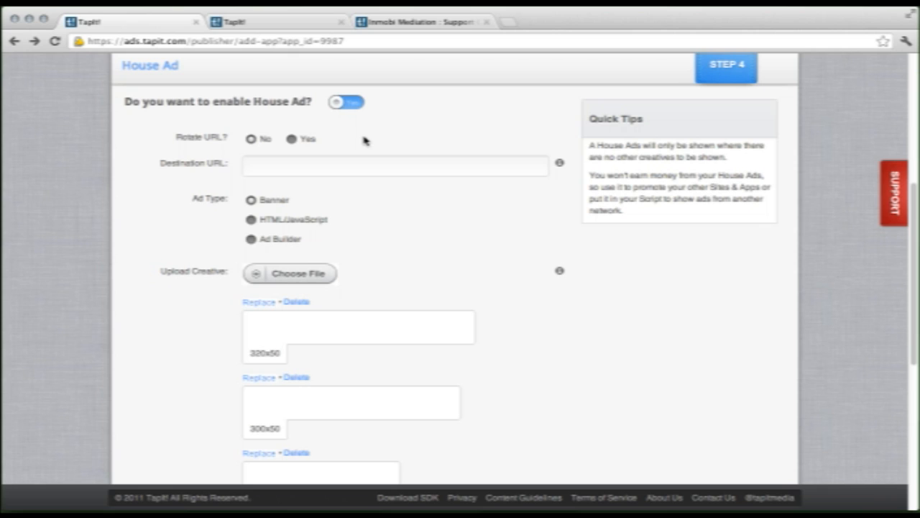
{"action": "mouse_move", "coordinate": [166, 166]}
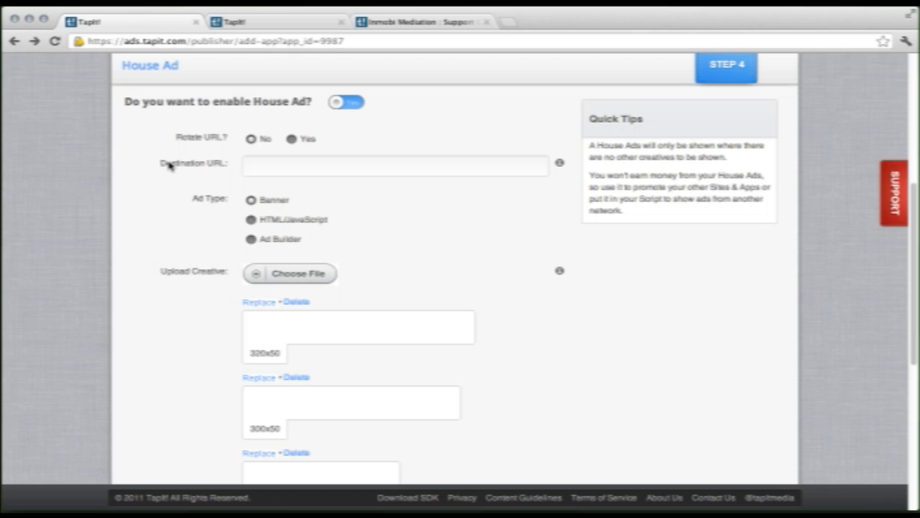
{"action": "mouse_move", "coordinate": [205, 170]}
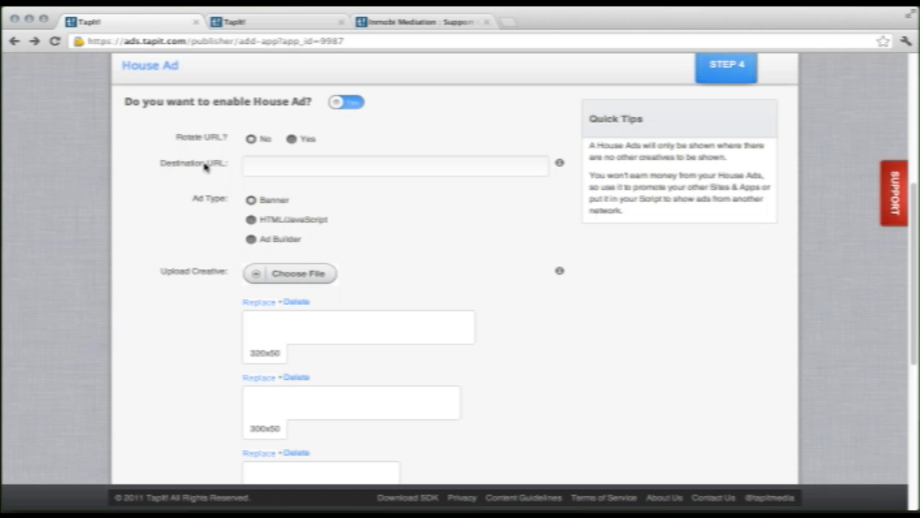
{"action": "mouse_move", "coordinate": [207, 167]}
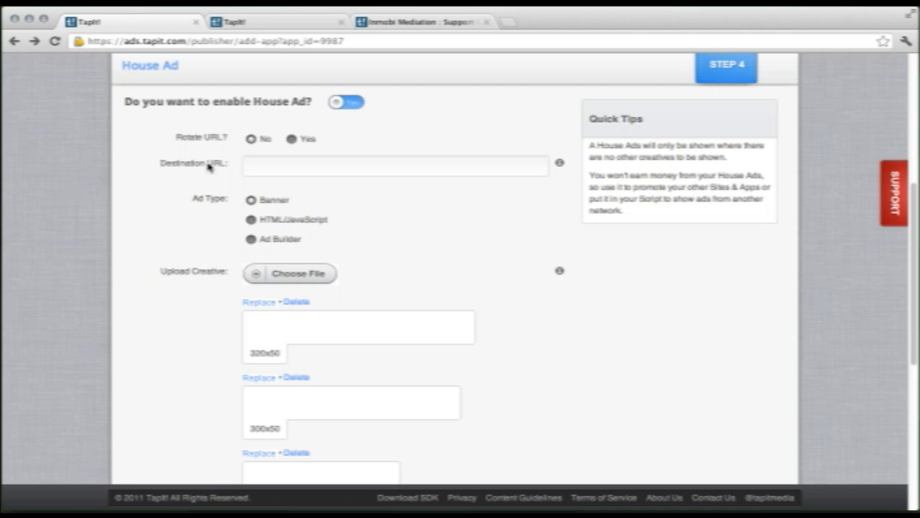
{"action": "mouse_move", "coordinate": [197, 139]}
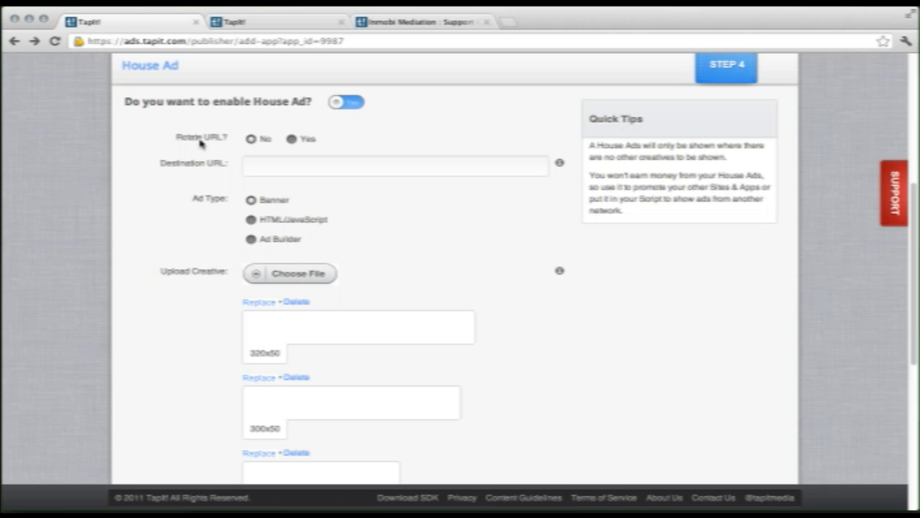
{"action": "left_click", "coordinate": [290, 139]}
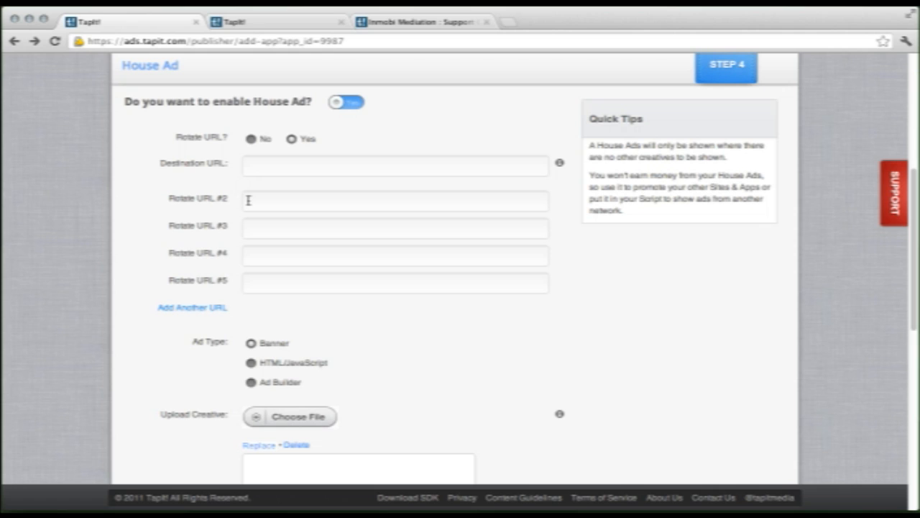
{"action": "mouse_move", "coordinate": [315, 232]}
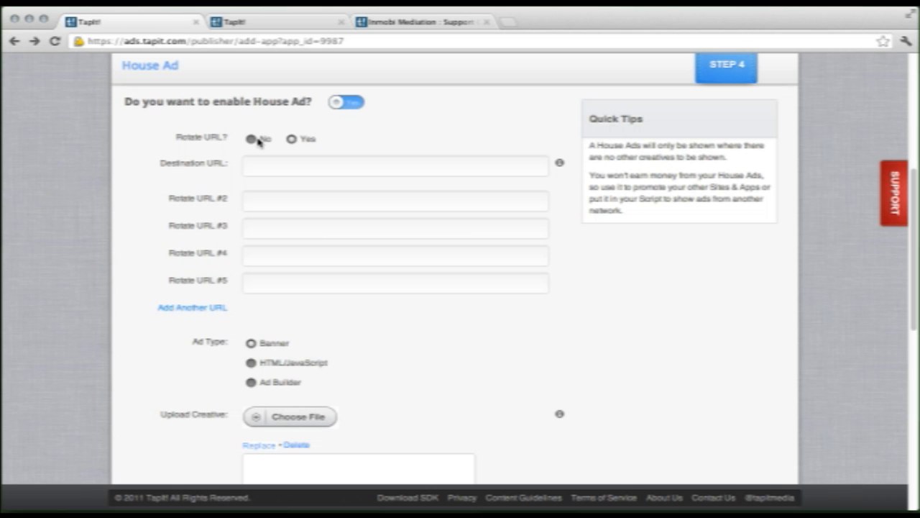
Upload the tapit! banner image so all five slots, 320x50 to 120x20, show it
{"action": "scroll", "scroll_direction": "down", "scroll_amount": 3}
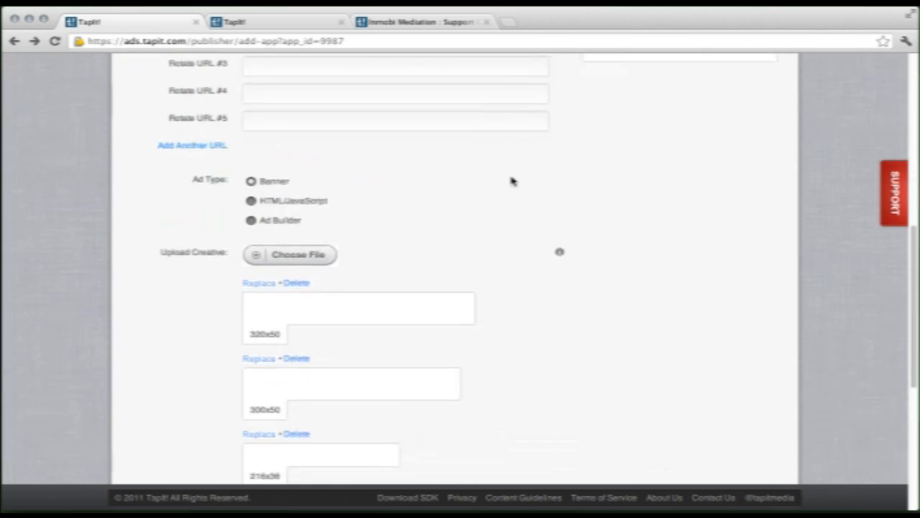
{"action": "scroll", "scroll_direction": "down", "scroll_amount": 3}
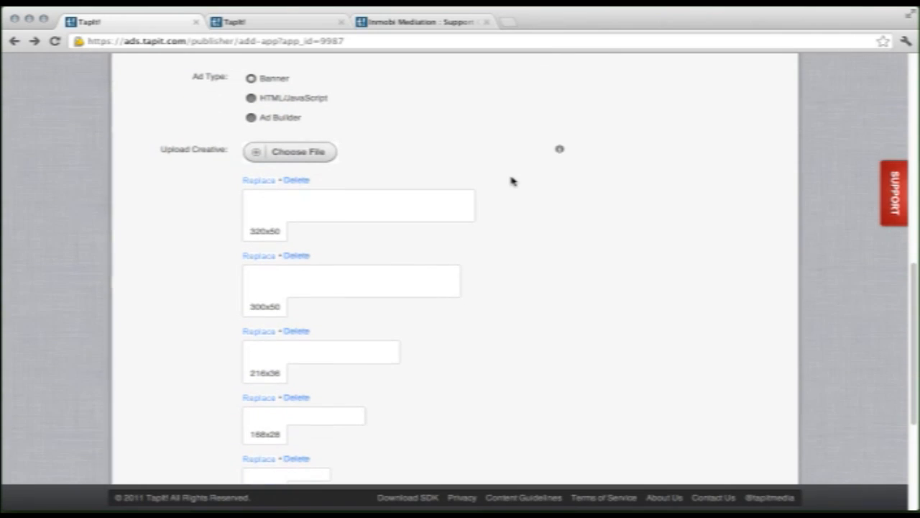
{"action": "mouse_move", "coordinate": [313, 100]}
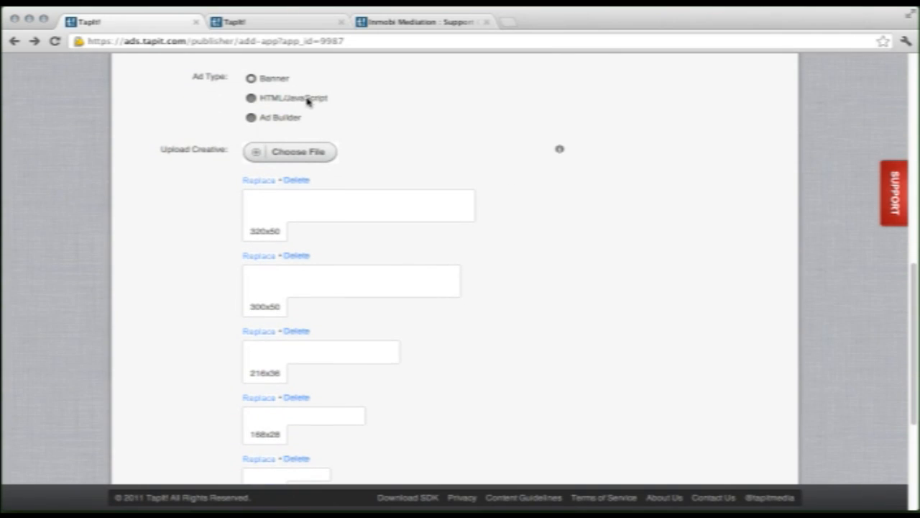
{"action": "mouse_move", "coordinate": [289, 122]}
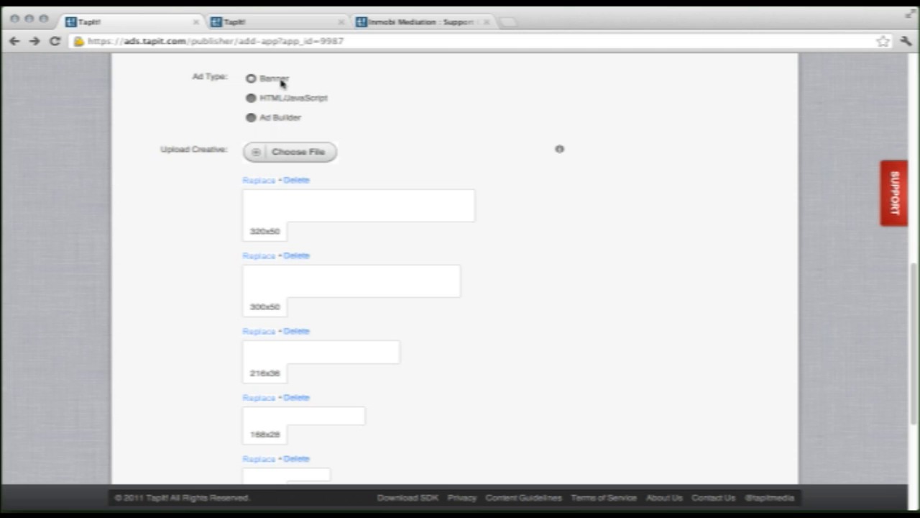
{"action": "mouse_move", "coordinate": [325, 152]}
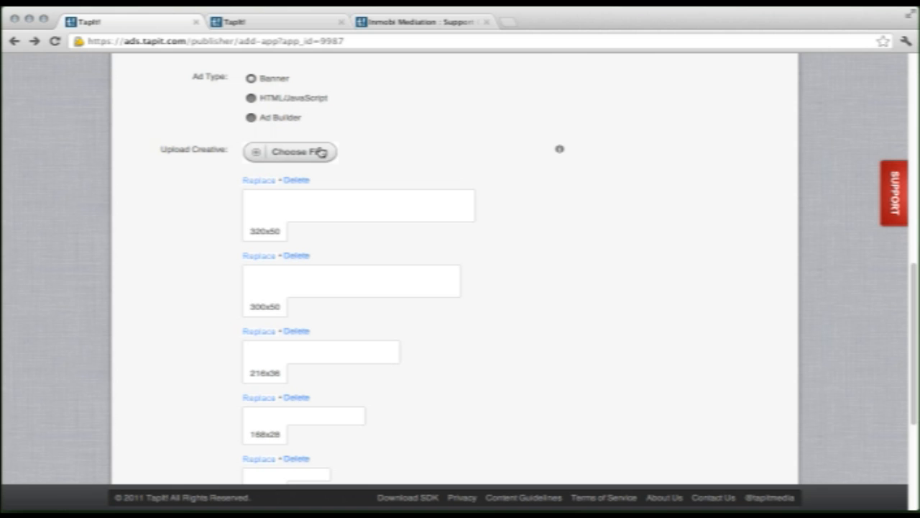
{"action": "left_click", "coordinate": [295, 152]}
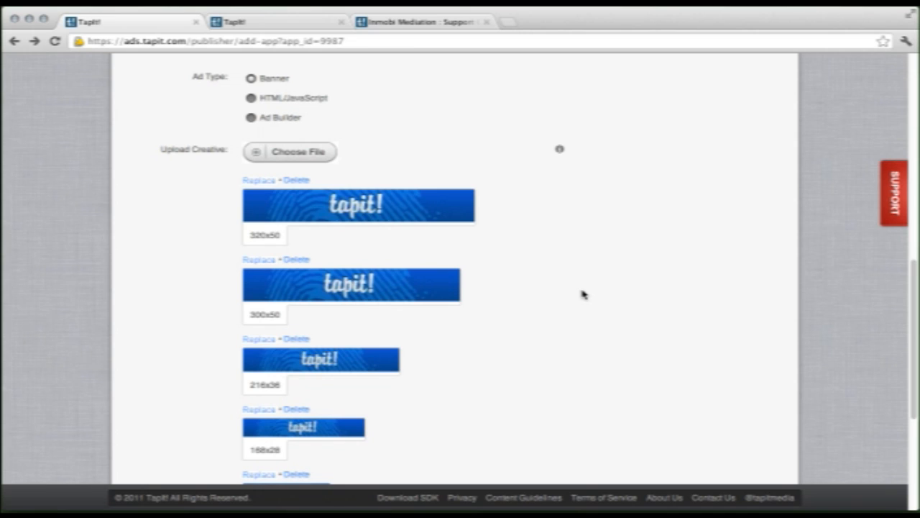
{"action": "scroll", "scroll_direction": "down", "scroll_amount": 3}
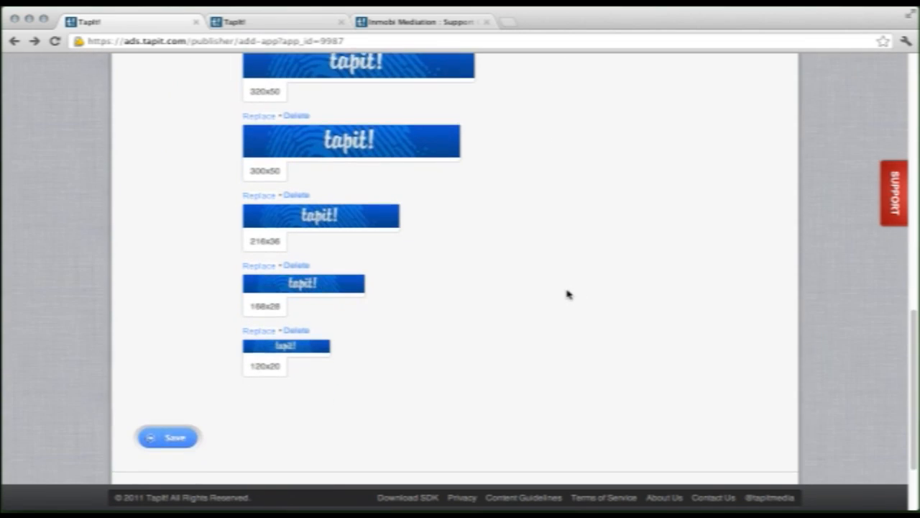
{"action": "scroll", "scroll_direction": "up", "scroll_amount": 3}
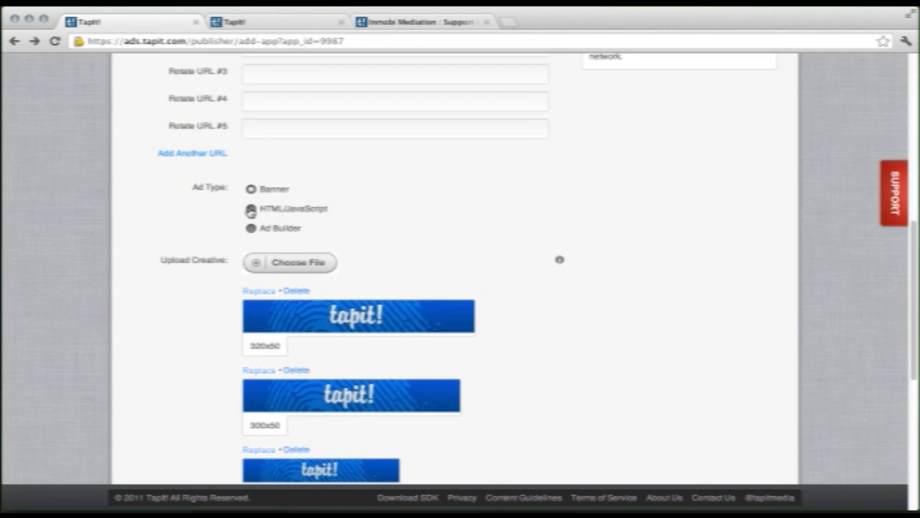
Switch the house ad type to HTML/JavaScript and pick from the creative dimension choices
{"action": "left_click", "coordinate": [249, 209]}
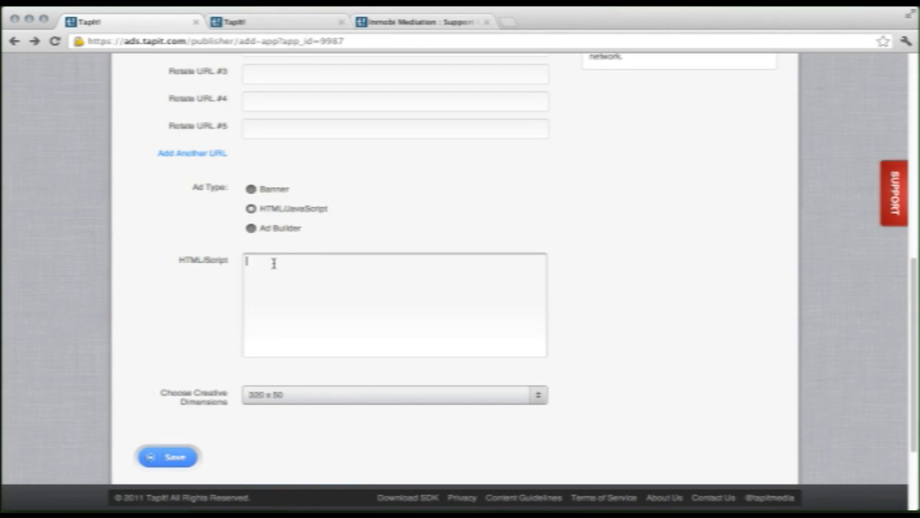
{"action": "left_click", "coordinate": [393, 395]}
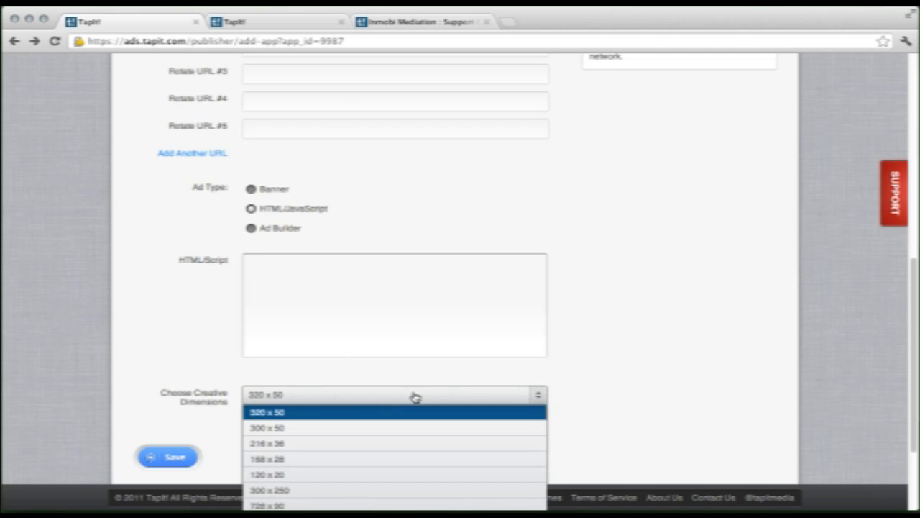
{"action": "left_click", "coordinate": [274, 411]}
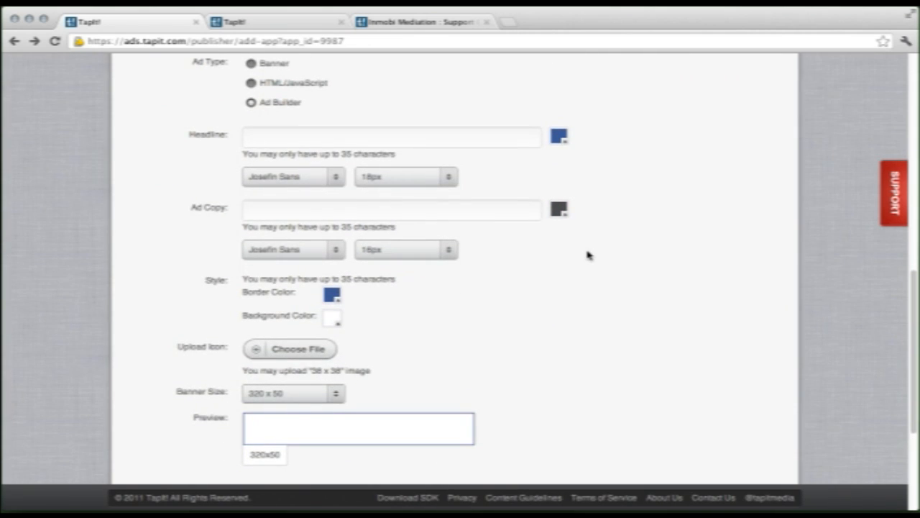
{"action": "mouse_move", "coordinate": [547, 271]}
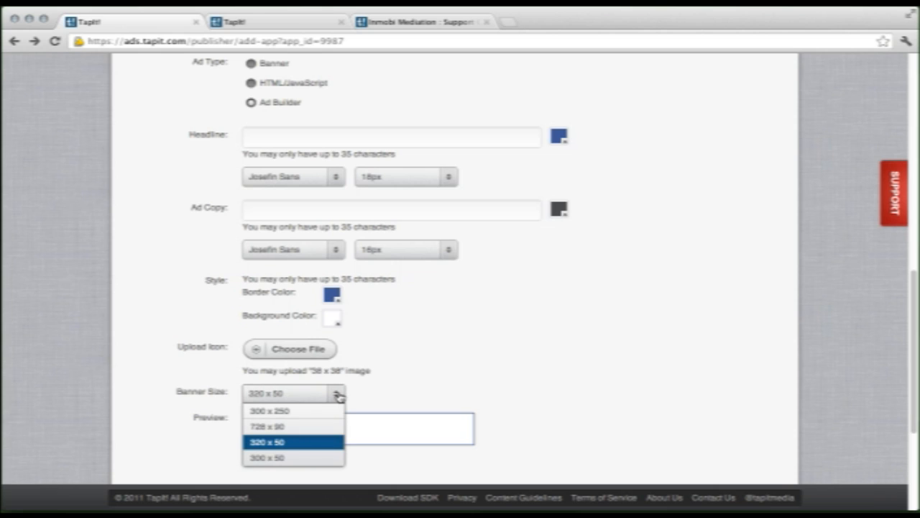
Preview 728 x 90, return the banner to 320 x 50, and enter headline 'Get More Game'
{"action": "left_click", "coordinate": [268, 425]}
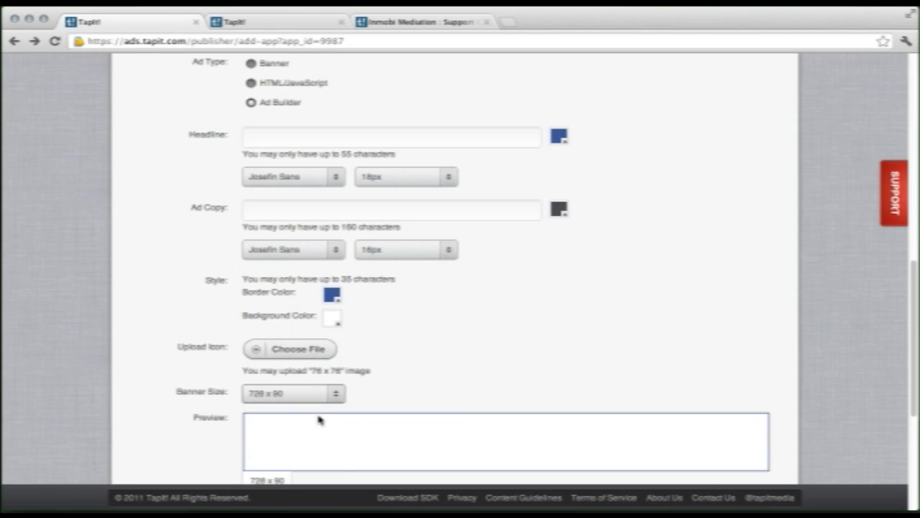
{"action": "left_click", "coordinate": [292, 393]}
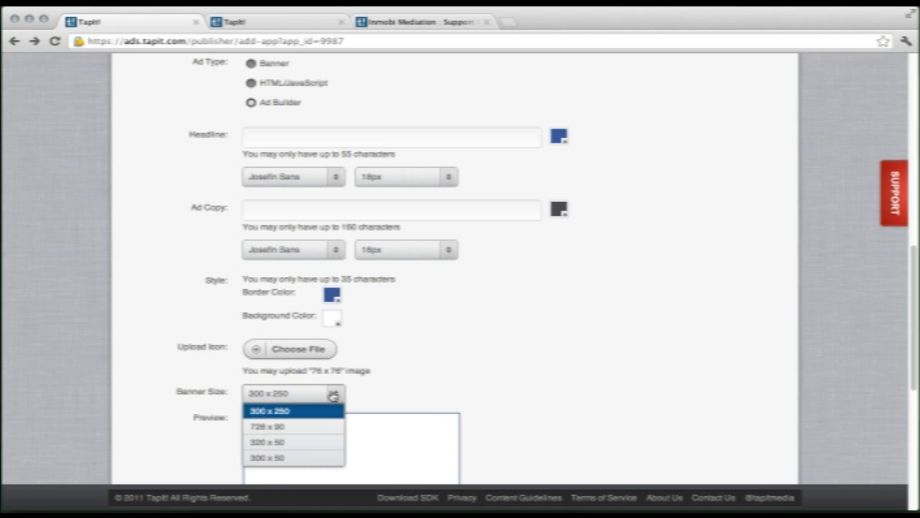
{"action": "left_click", "coordinate": [267, 442]}
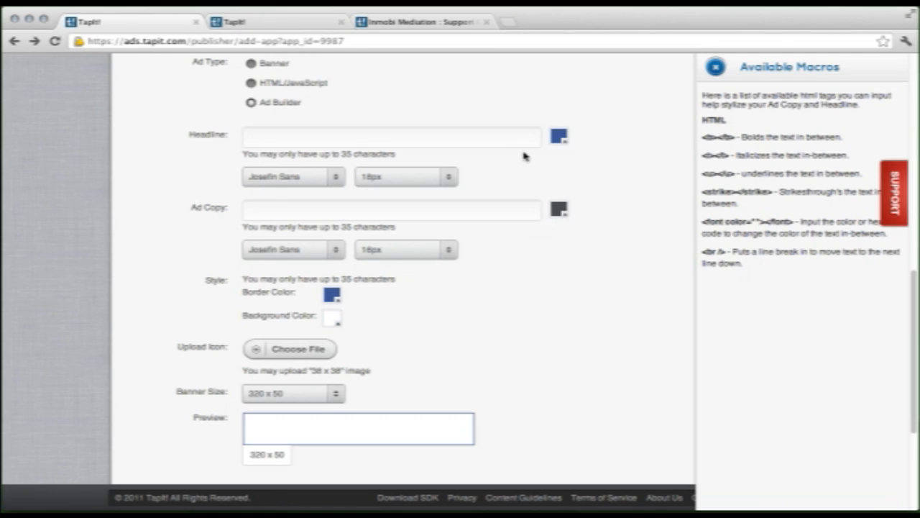
{"action": "type", "text": "Get More"}
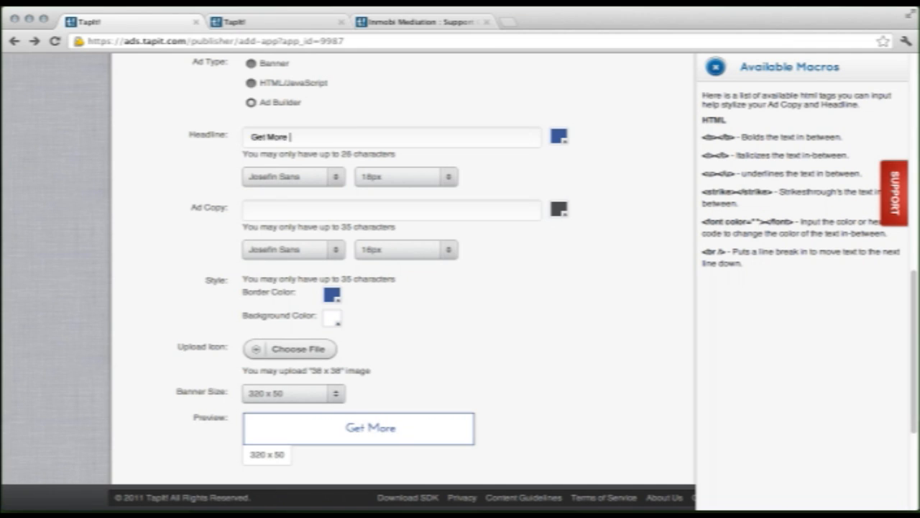
{"action": "type", "text": "Game"}
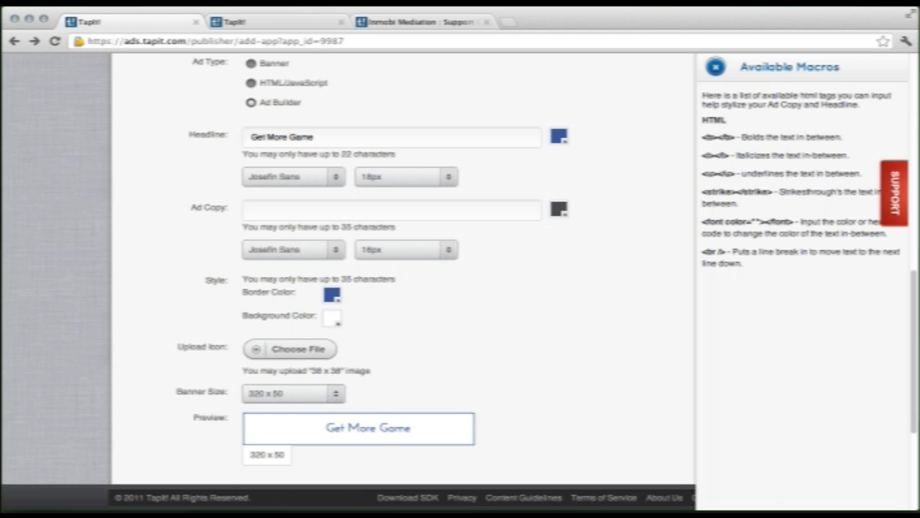
{"action": "scroll", "scroll_direction": "down", "scroll_amount": 3}
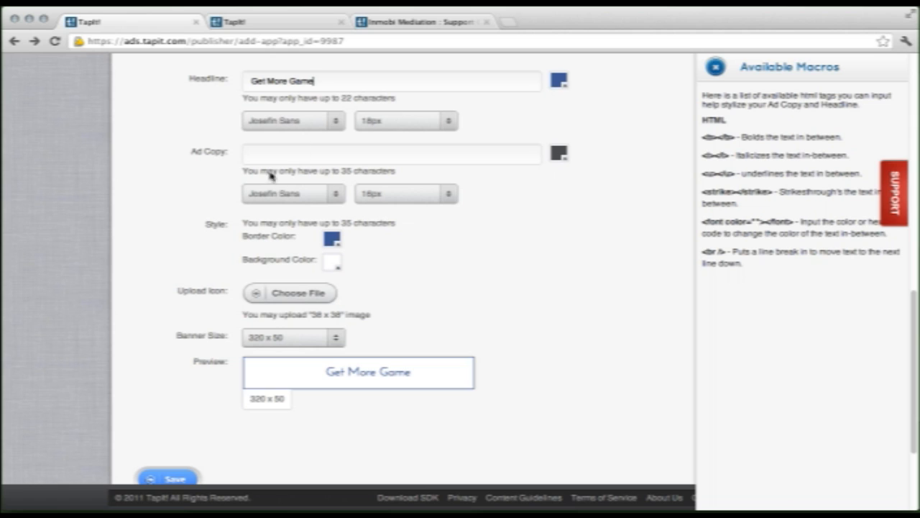
{"action": "mouse_move", "coordinate": [753, 127]}
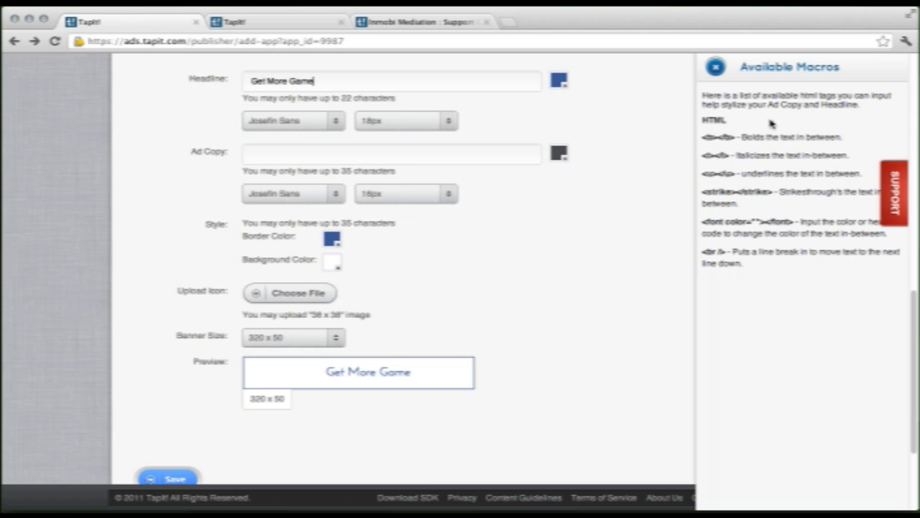
{"action": "mouse_move", "coordinate": [792, 75]}
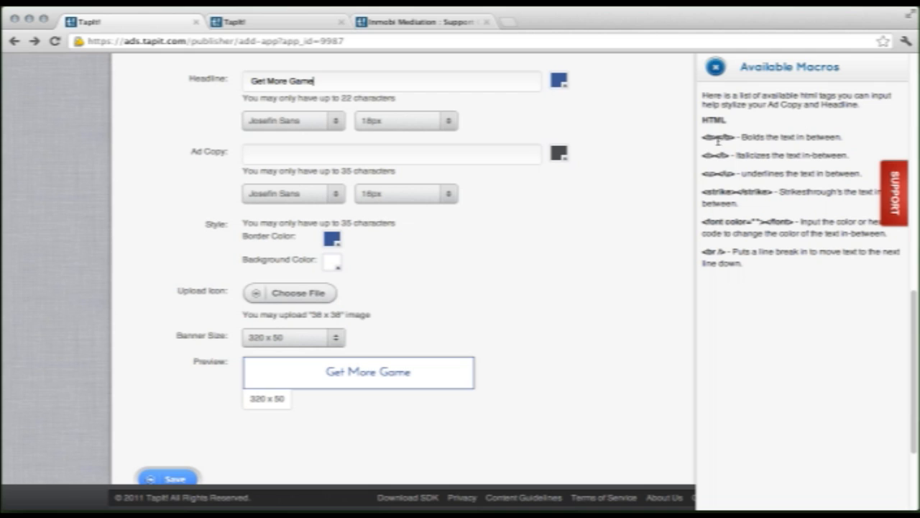
{"action": "mouse_move", "coordinate": [732, 149]}
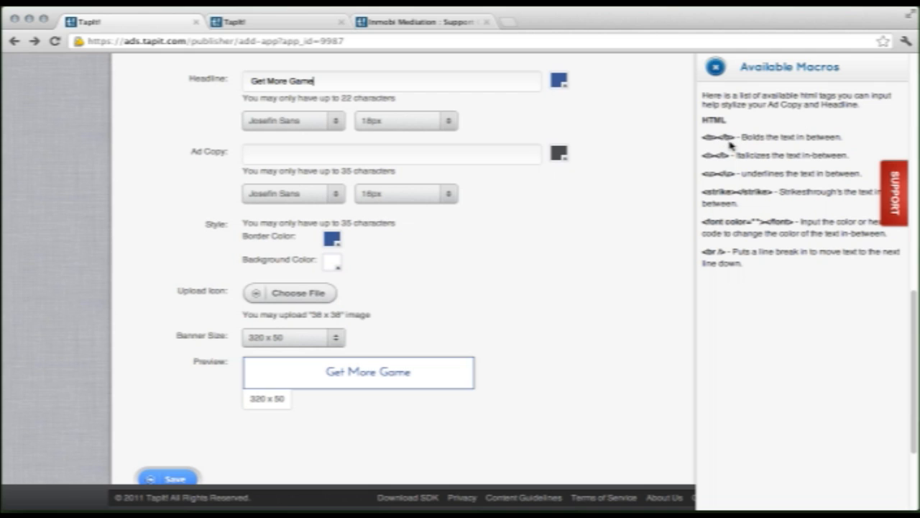
{"action": "mouse_move", "coordinate": [435, 141]}
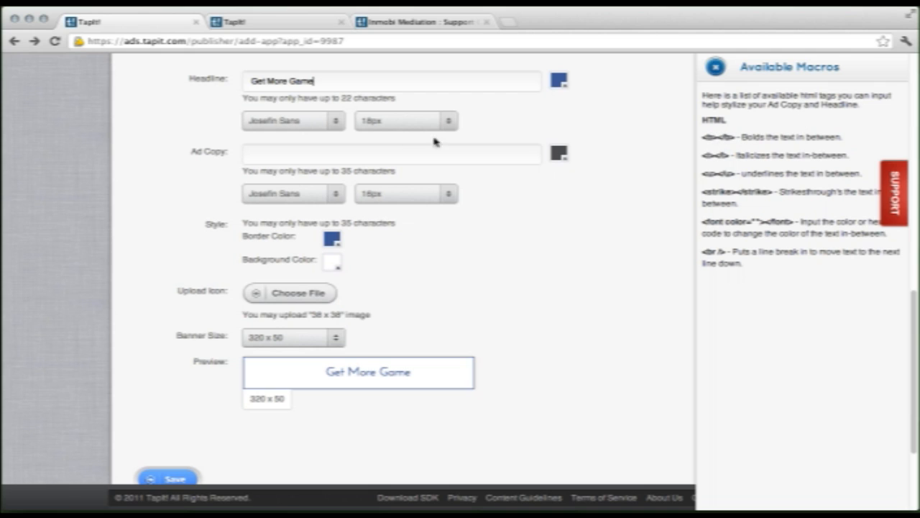
{"action": "mouse_move", "coordinate": [351, 99]}
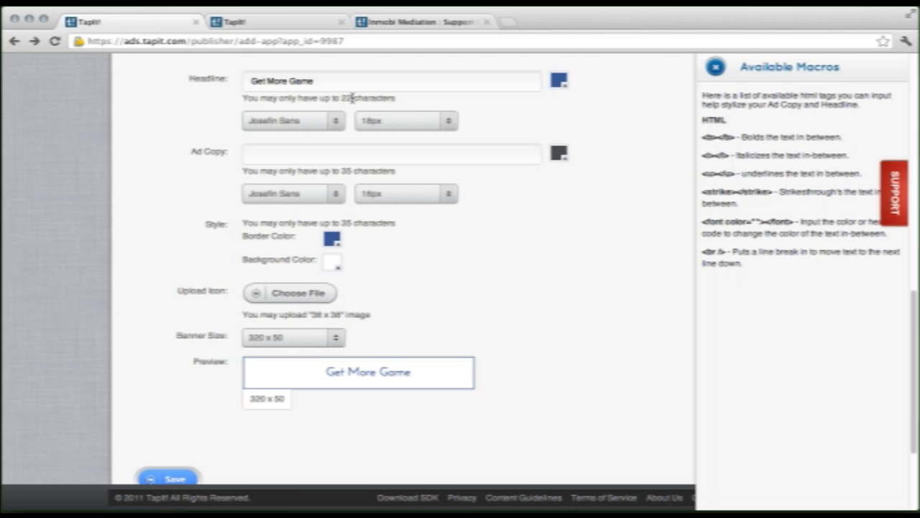
Wrap the headline 'Get More Game' in <b> and </b> bold tags
{"action": "type", "text": "<b>"}
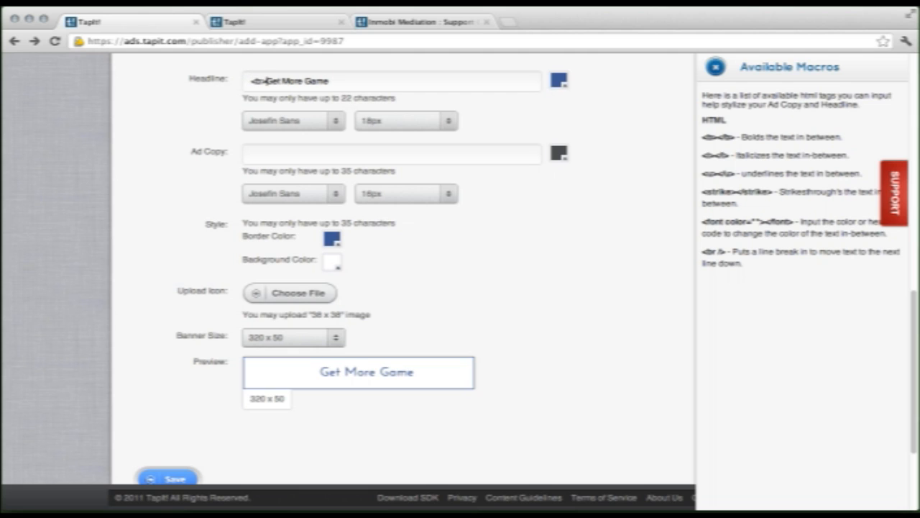
{"action": "type", "text": "</b>"}
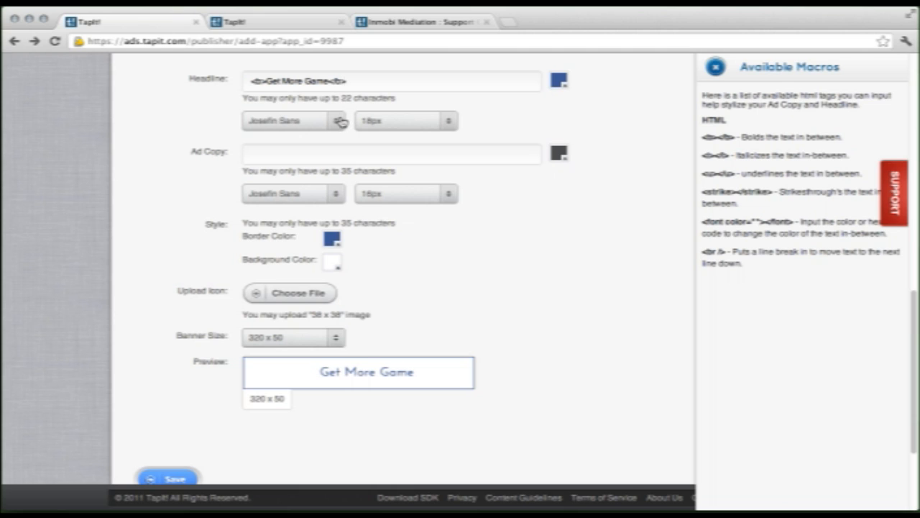
Set the headline font to Overlock SC with an 18px text size
{"action": "left_click", "coordinate": [287, 120]}
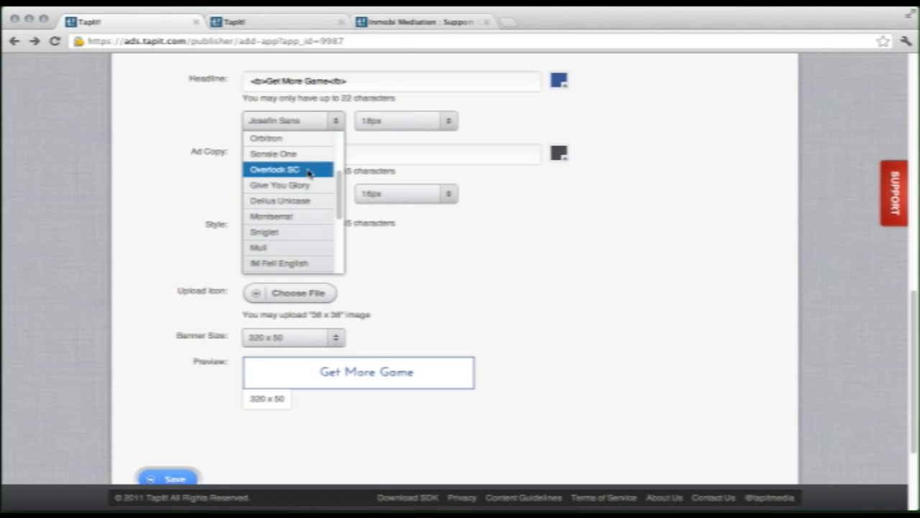
{"action": "left_click", "coordinate": [284, 169]}
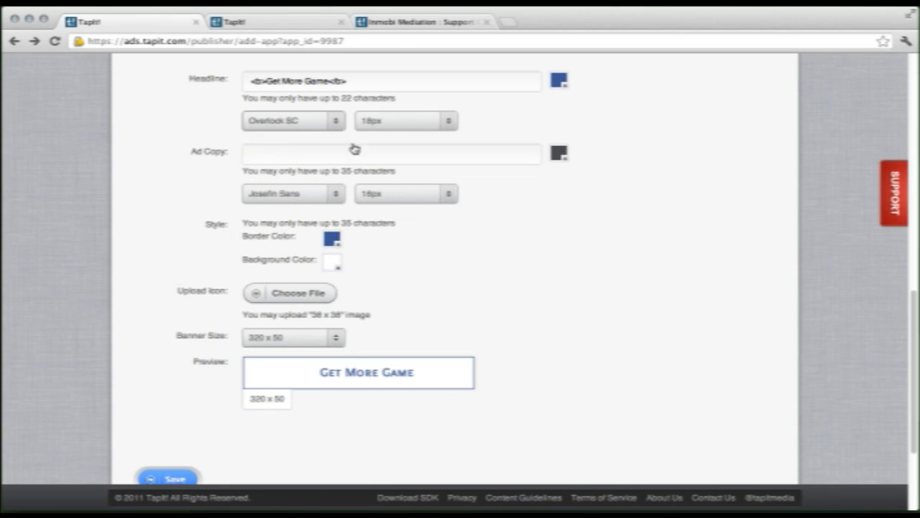
{"action": "left_click", "coordinate": [405, 120]}
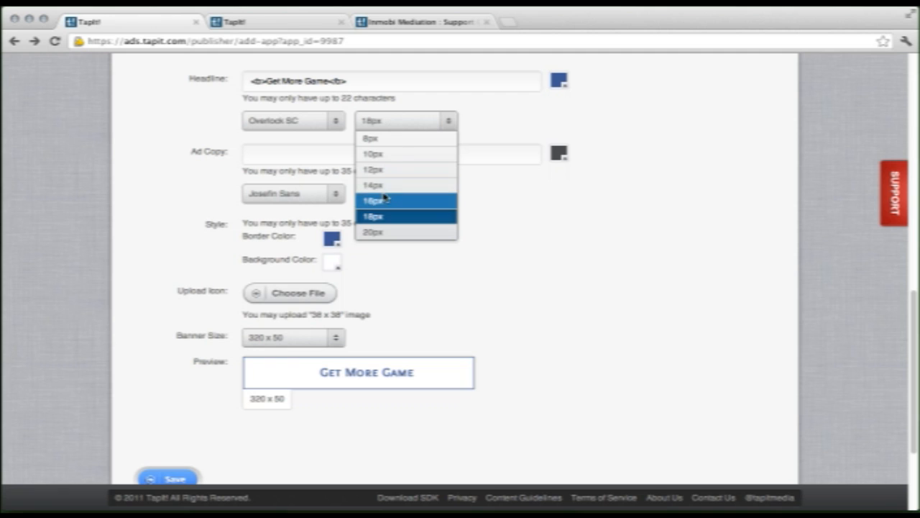
{"action": "left_click", "coordinate": [374, 186]}
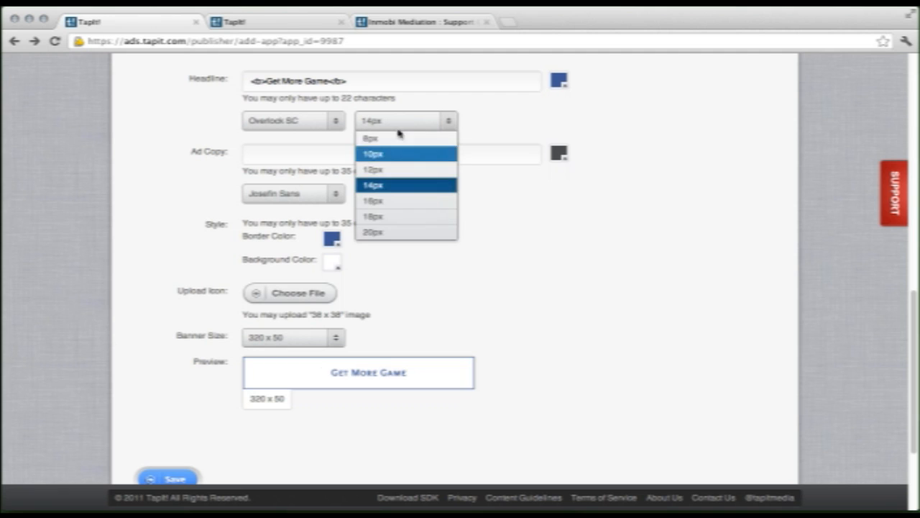
{"action": "left_click", "coordinate": [374, 232]}
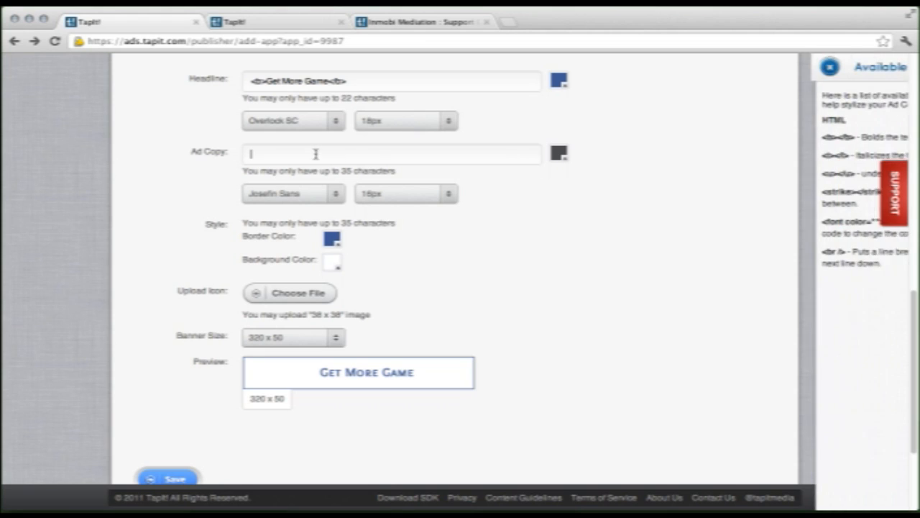
Enter 'Free for a limited time!' as the ad copy
{"action": "type", "text": "Free for a"}
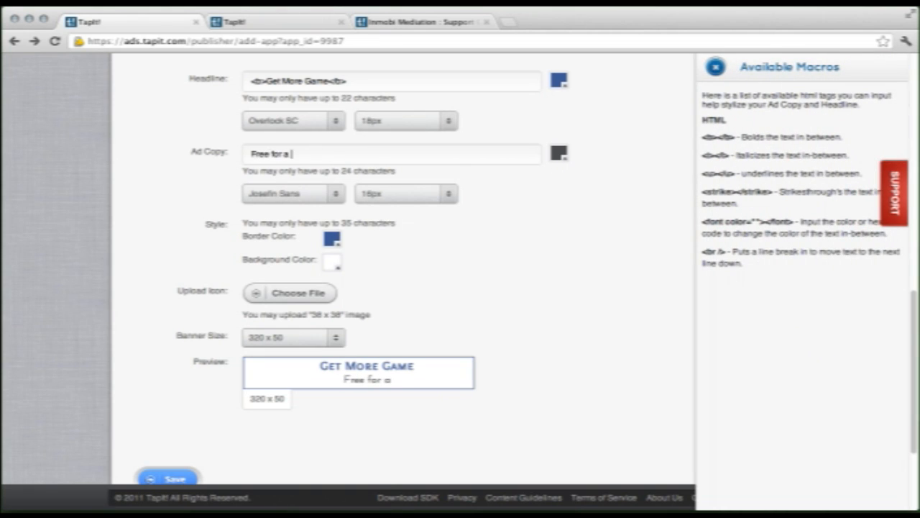
{"action": "type", "text": "limited"}
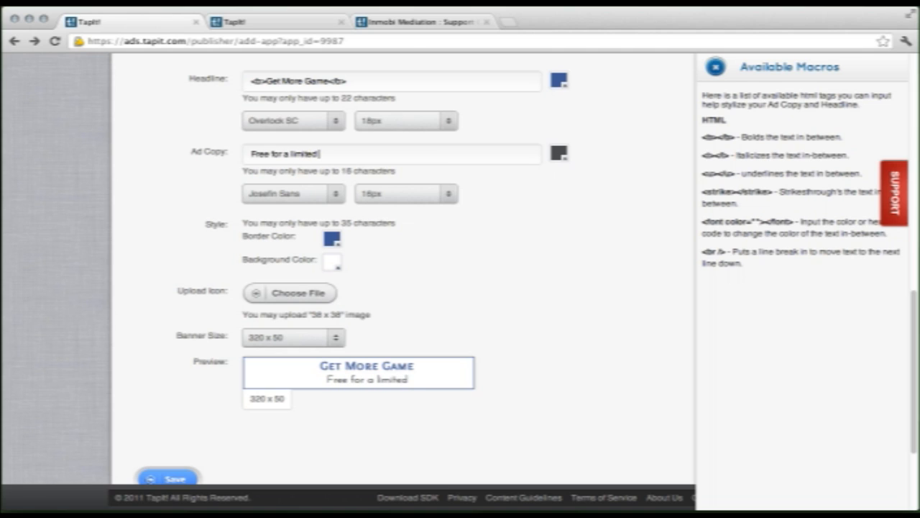
{"action": "type", "text": "time!"}
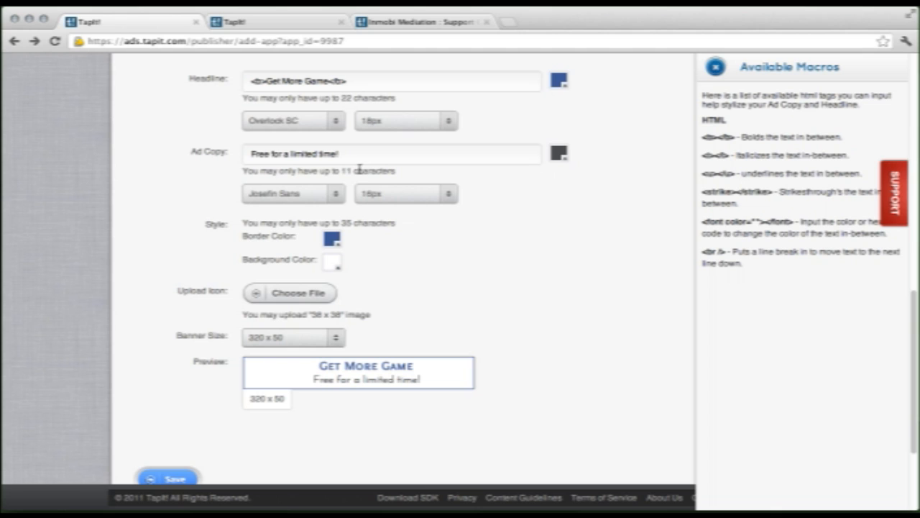
{"action": "mouse_move", "coordinate": [264, 241]}
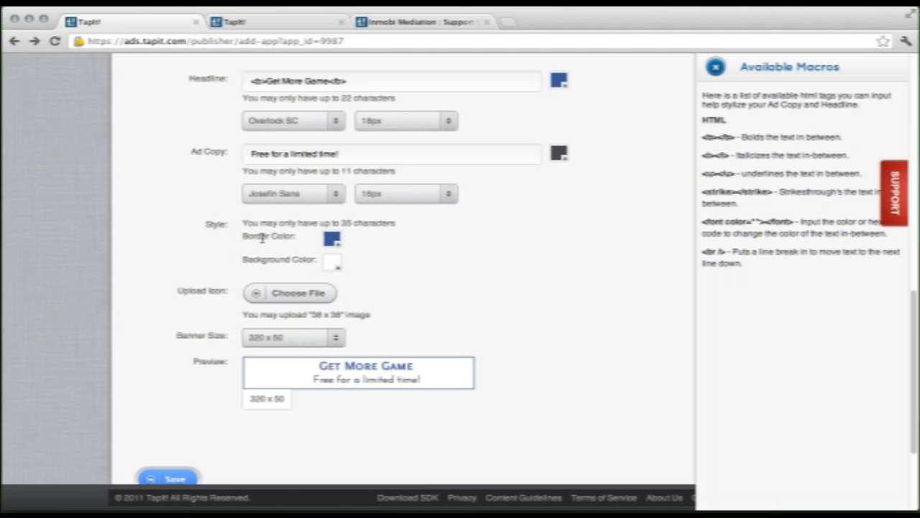
Change both the Border Color and Headline color swatches to bright red
{"action": "left_click", "coordinate": [331, 237]}
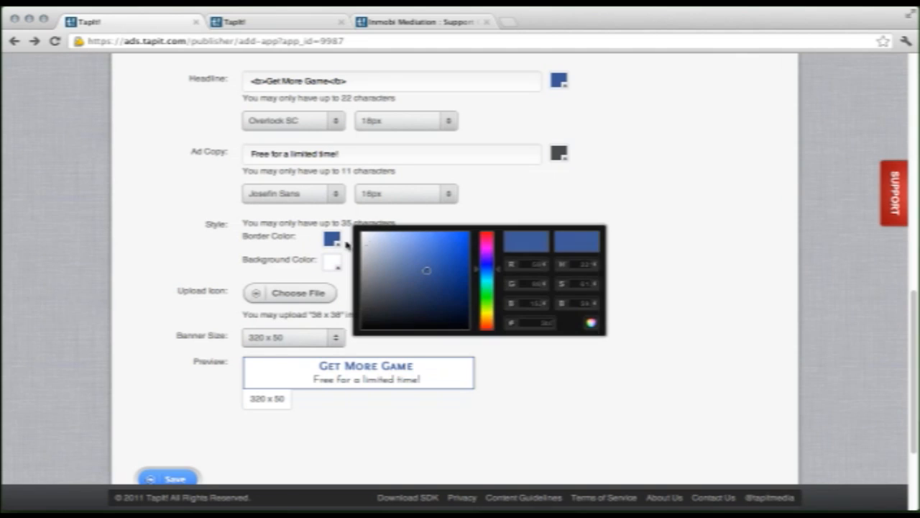
{"action": "left_click", "coordinate": [488, 237]}
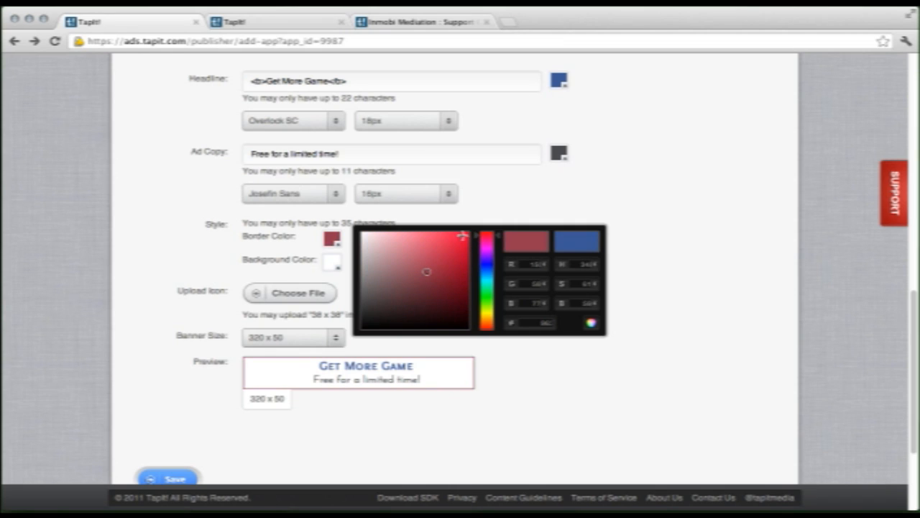
{"action": "left_click", "coordinate": [463, 234]}
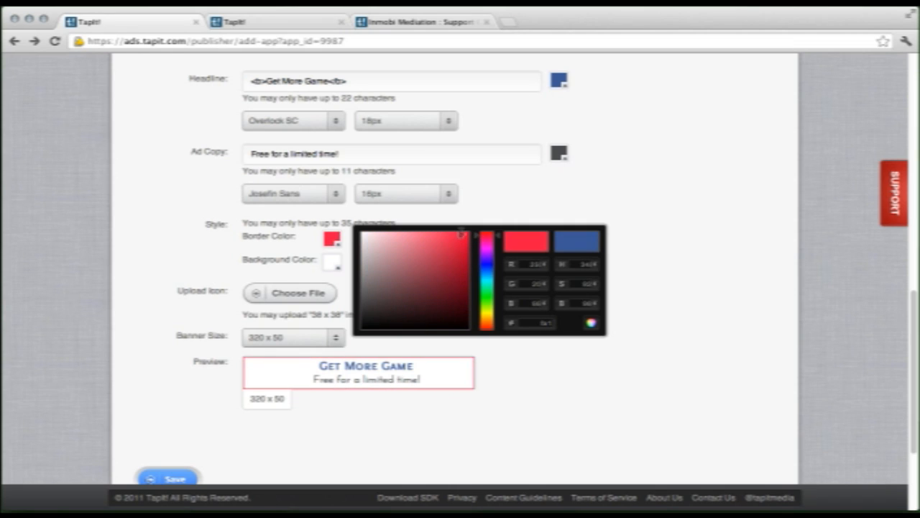
{"action": "left_click", "coordinate": [629, 219]}
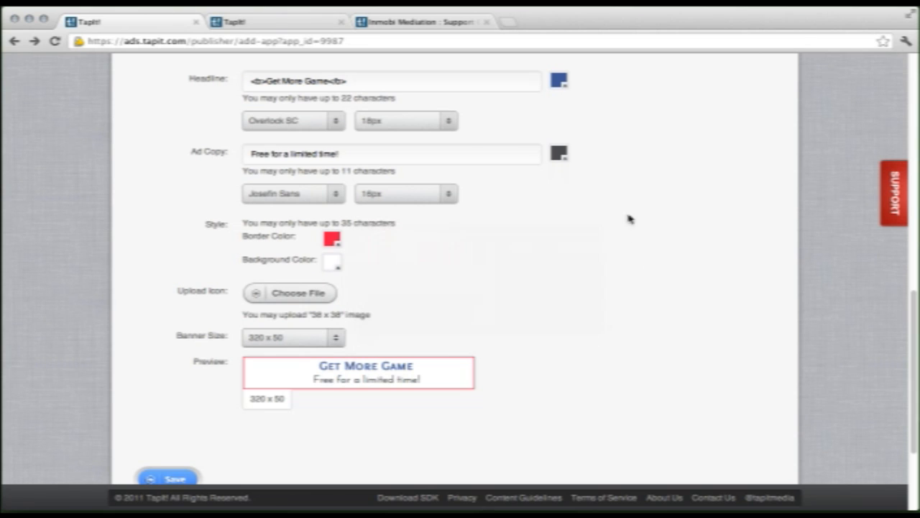
{"action": "left_click", "coordinate": [563, 77]}
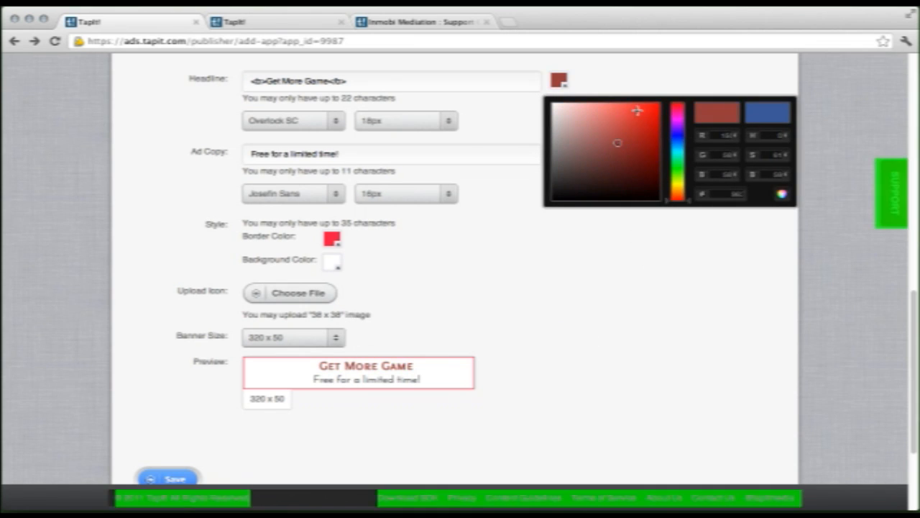
{"action": "left_click", "coordinate": [629, 105]}
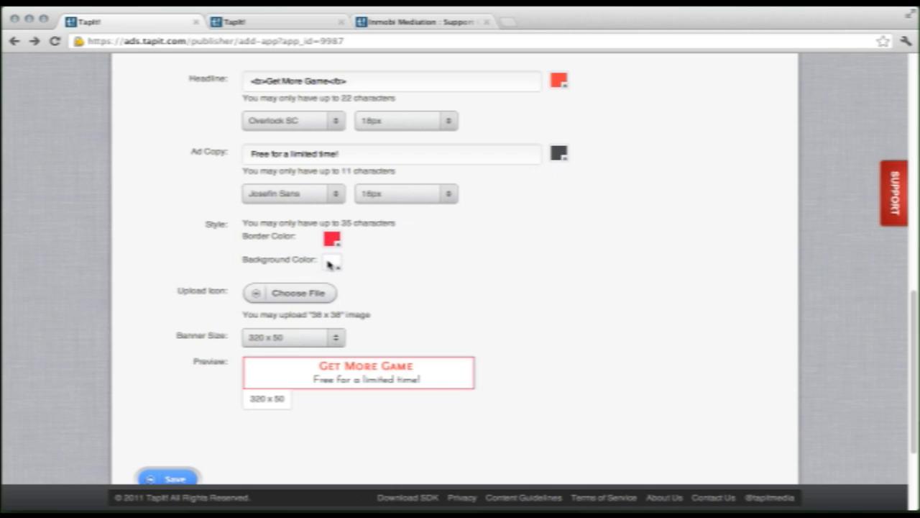
Choose a pale cream-yellow in the Background Color picker
{"action": "left_click", "coordinate": [329, 260]}
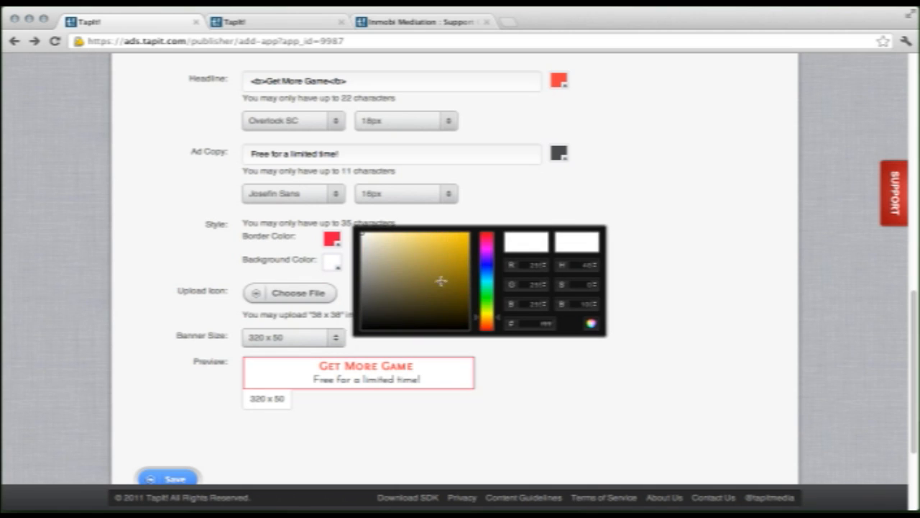
{"action": "left_click", "coordinate": [410, 234]}
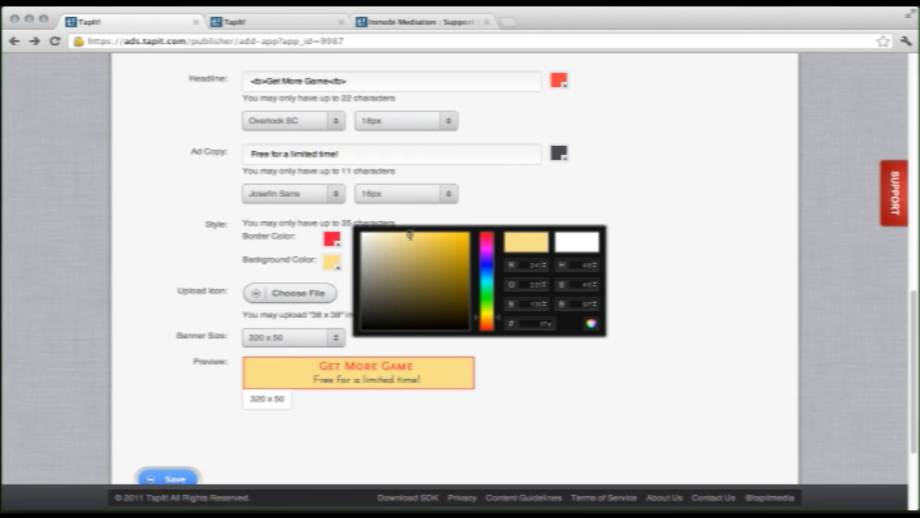
{"action": "left_click", "coordinate": [373, 236]}
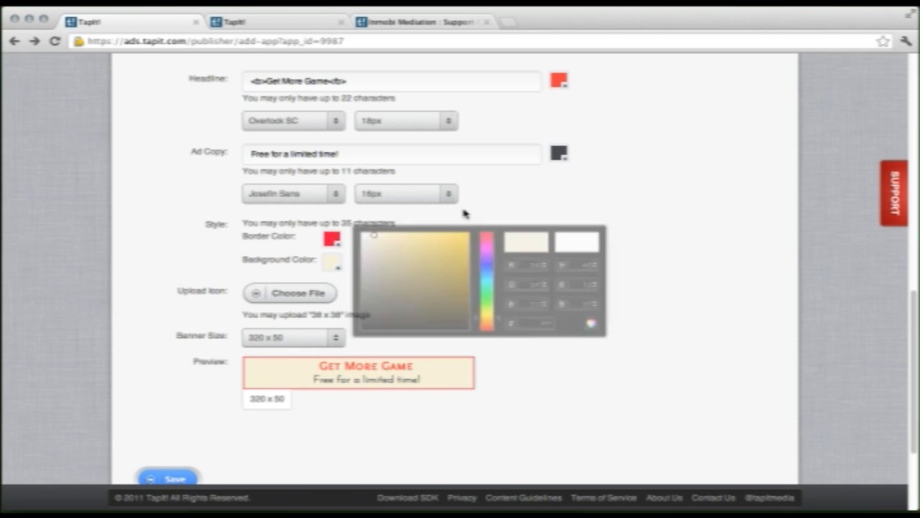
{"action": "left_click", "coordinate": [466, 228]}
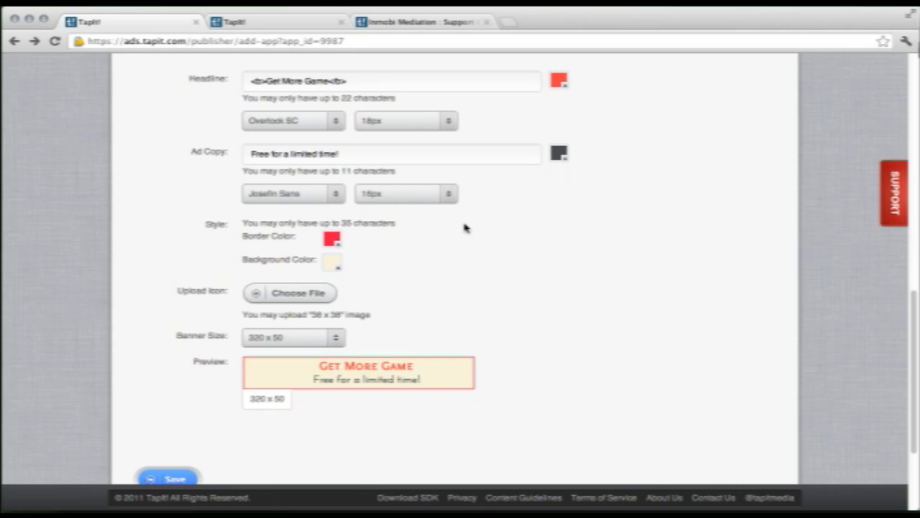
{"action": "mouse_move", "coordinate": [462, 282]}
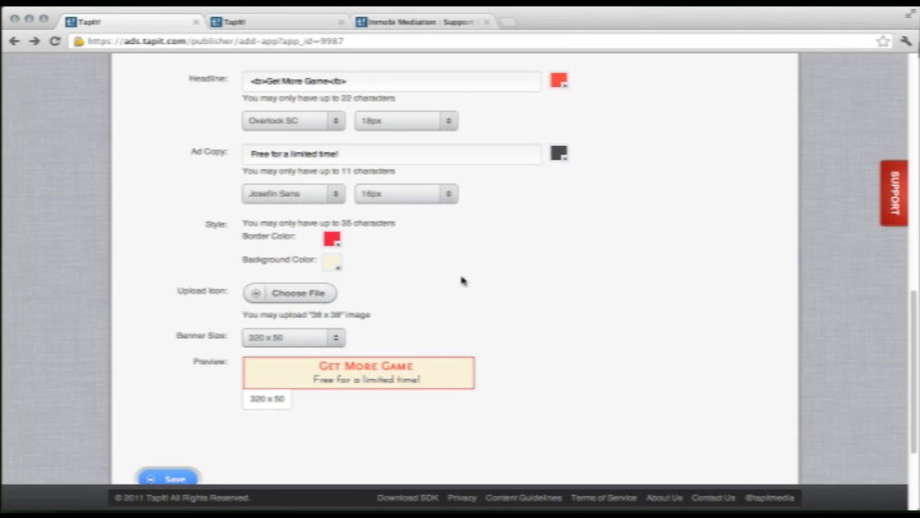
{"action": "mouse_move", "coordinate": [275, 319]}
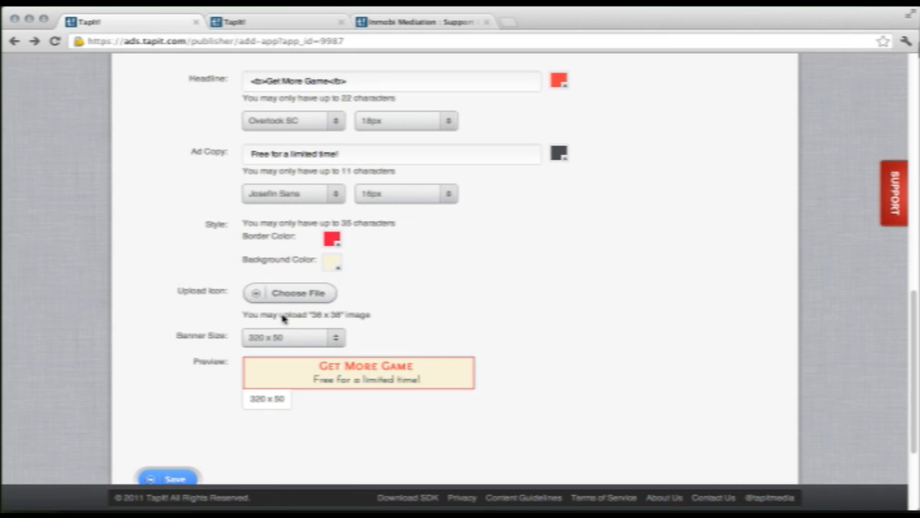
{"action": "mouse_move", "coordinate": [265, 371]}
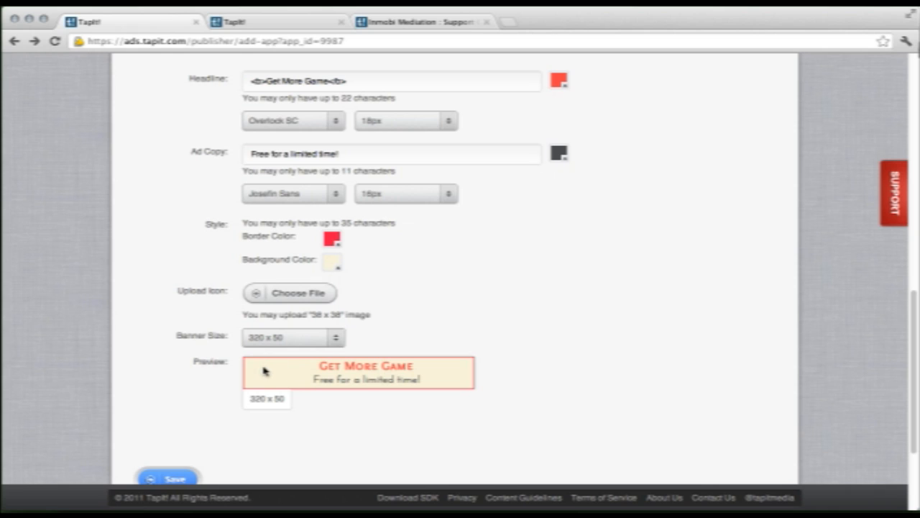
{"action": "mouse_move", "coordinate": [280, 372]}
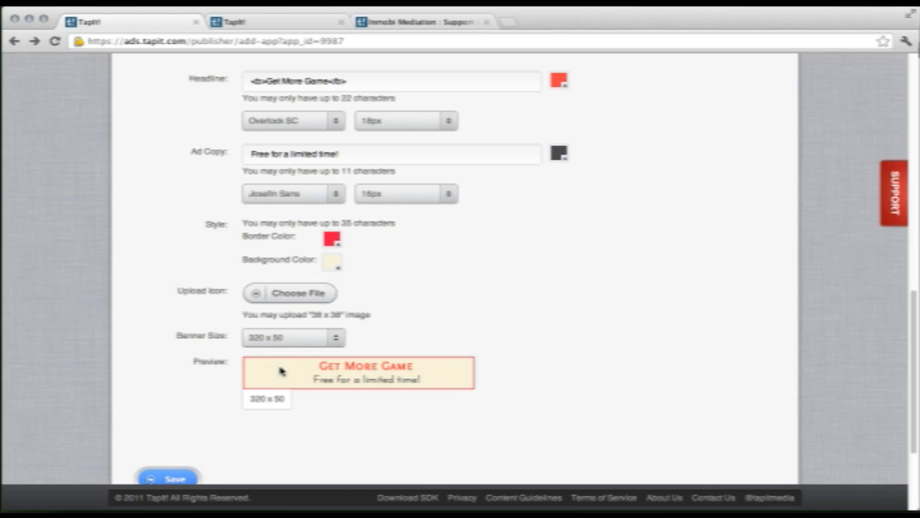
{"action": "mouse_move", "coordinate": [324, 318]}
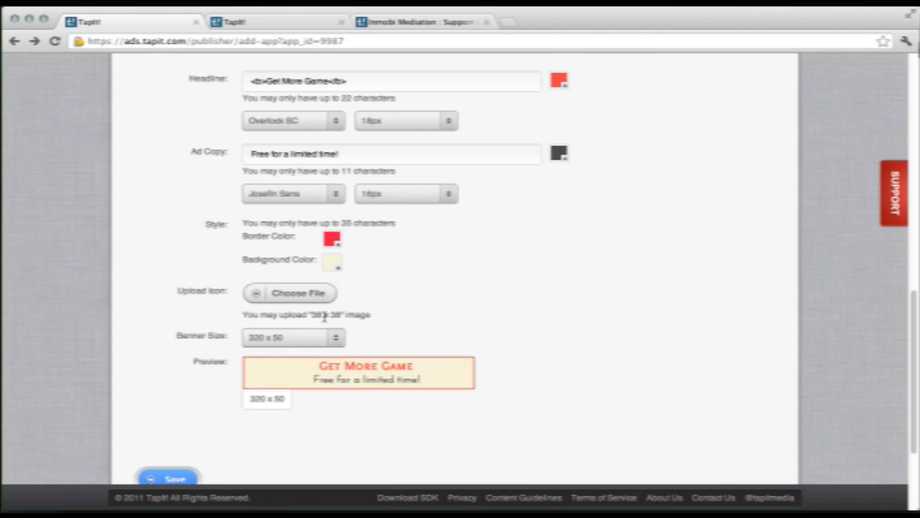
{"action": "mouse_move", "coordinate": [463, 320]}
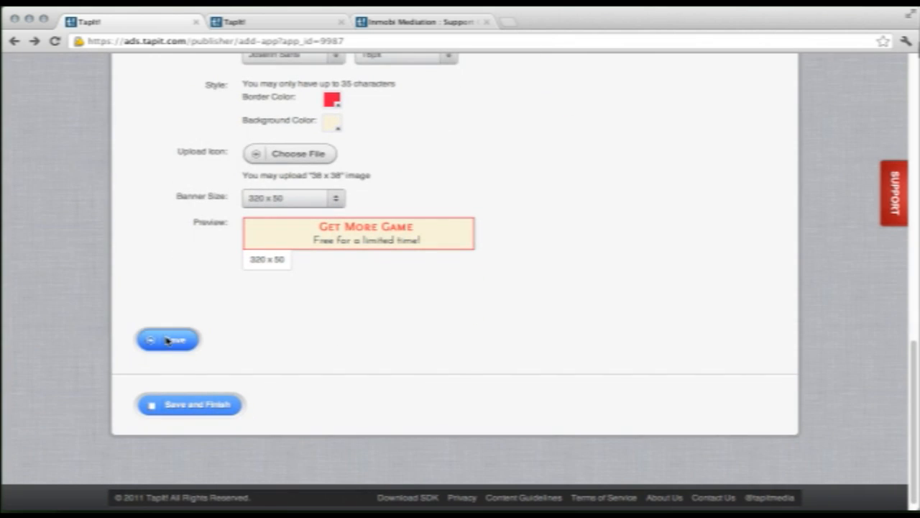
Save the ad, confirm, finish setup, and scroll to Tapit Demo's Pending zones
{"action": "left_click", "coordinate": [167, 339]}
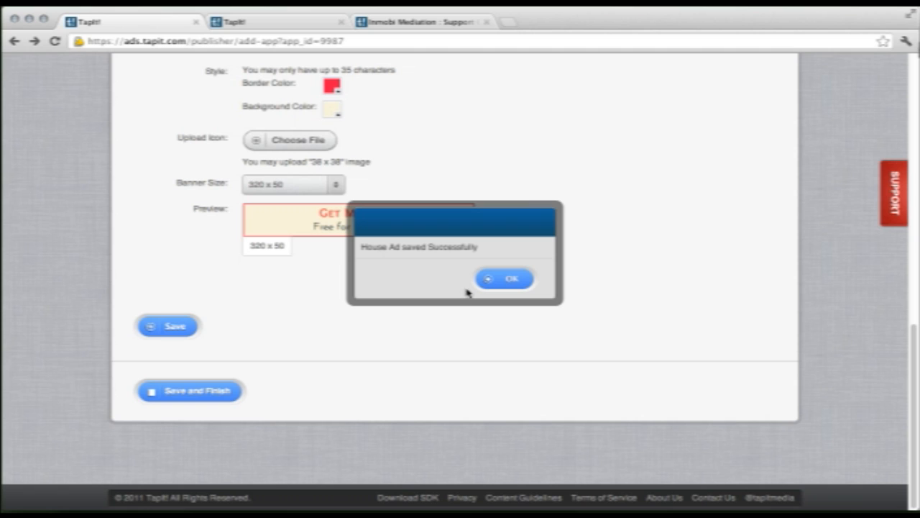
{"action": "left_click", "coordinate": [511, 278]}
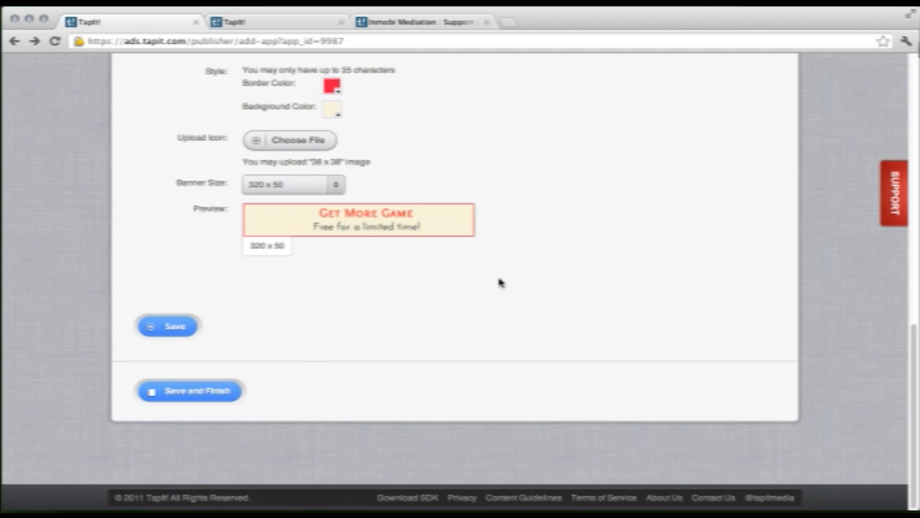
{"action": "left_click", "coordinate": [190, 390]}
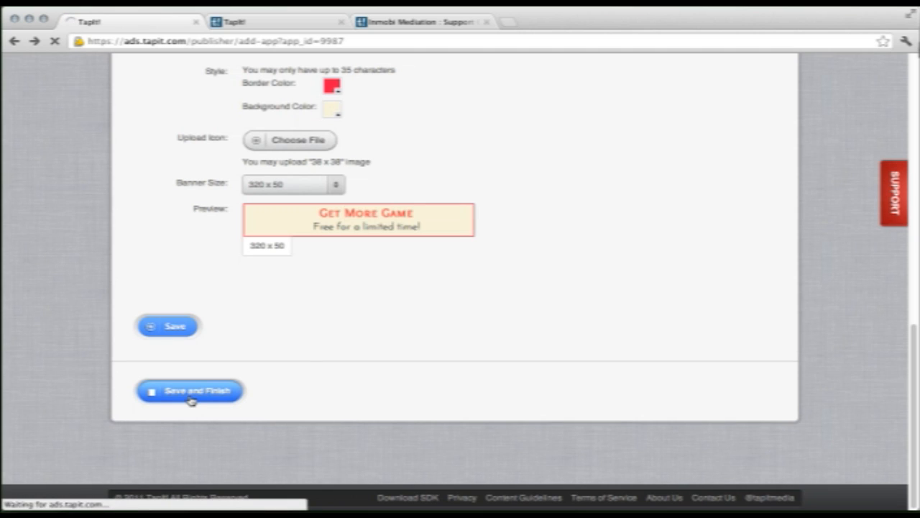
{"action": "left_click", "coordinate": [190, 390]}
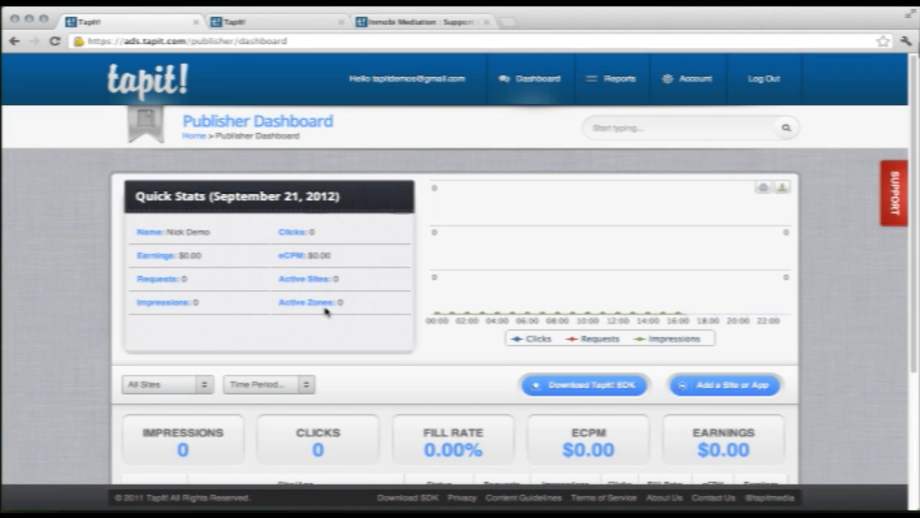
{"action": "scroll", "scroll_direction": "down", "scroll_amount": 3}
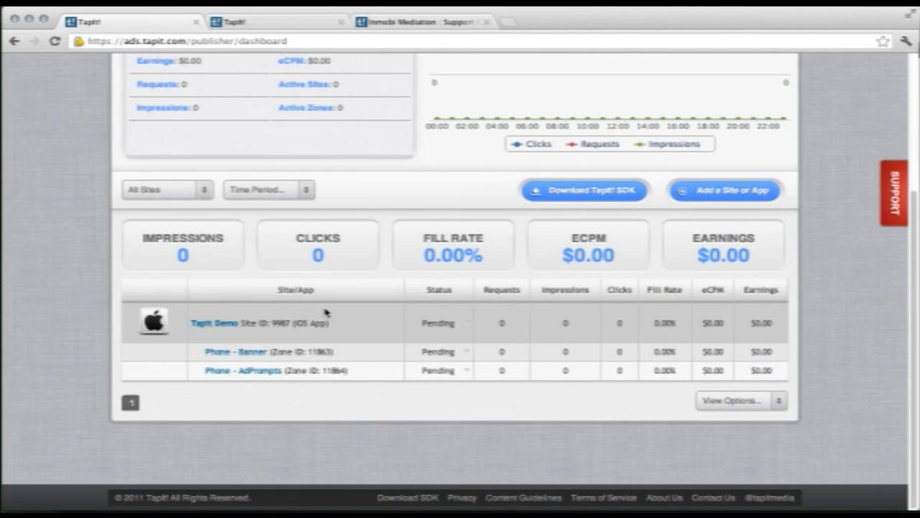